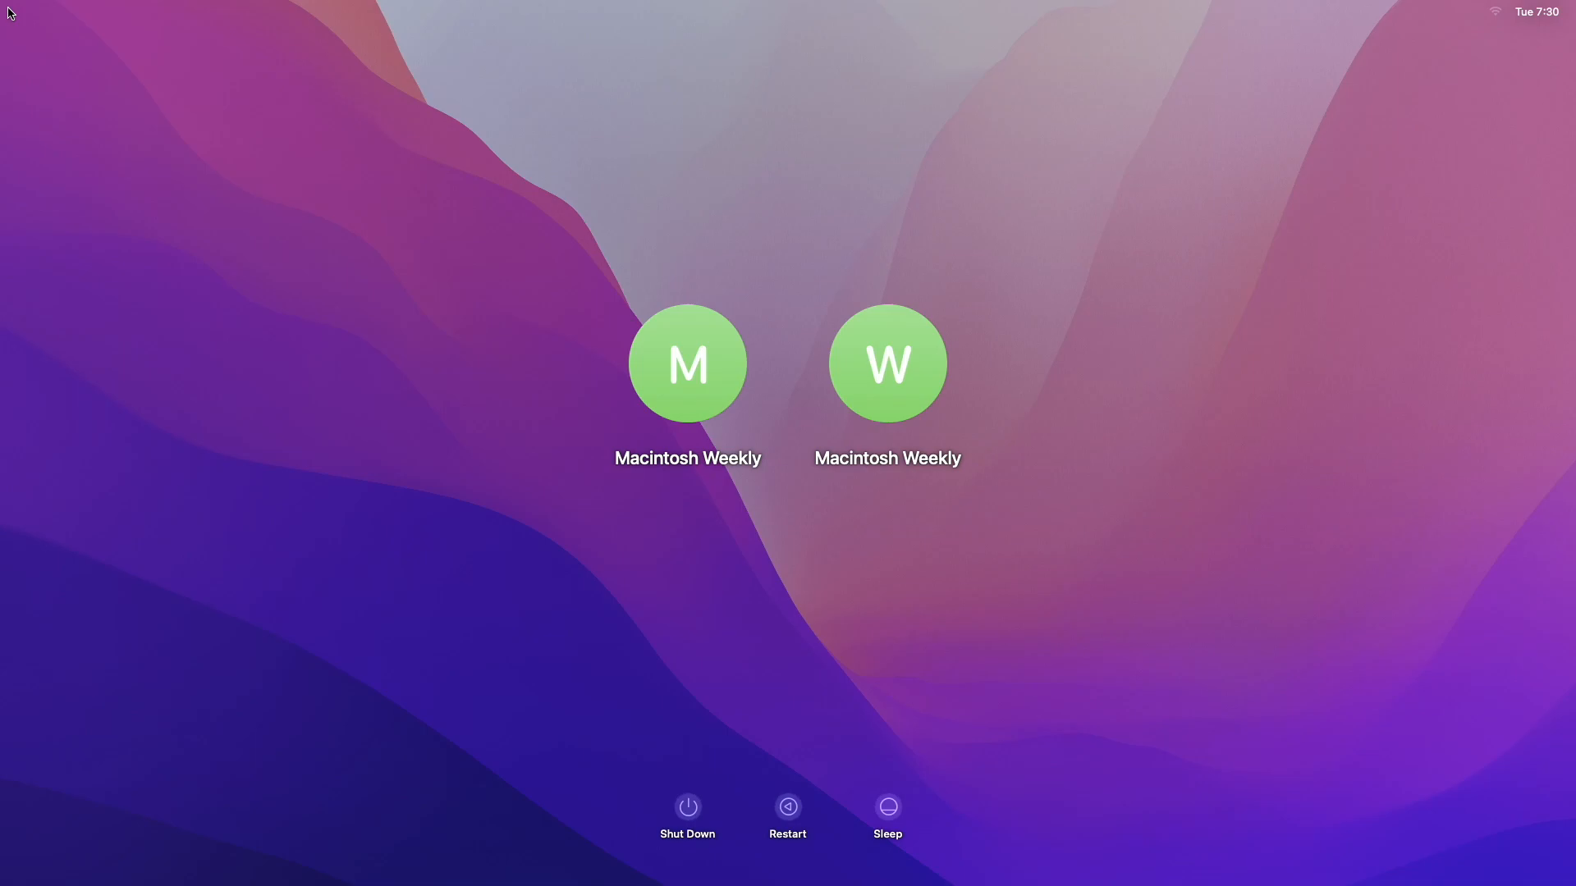
{"action": "mouse_move", "coordinate": [428, 250]}
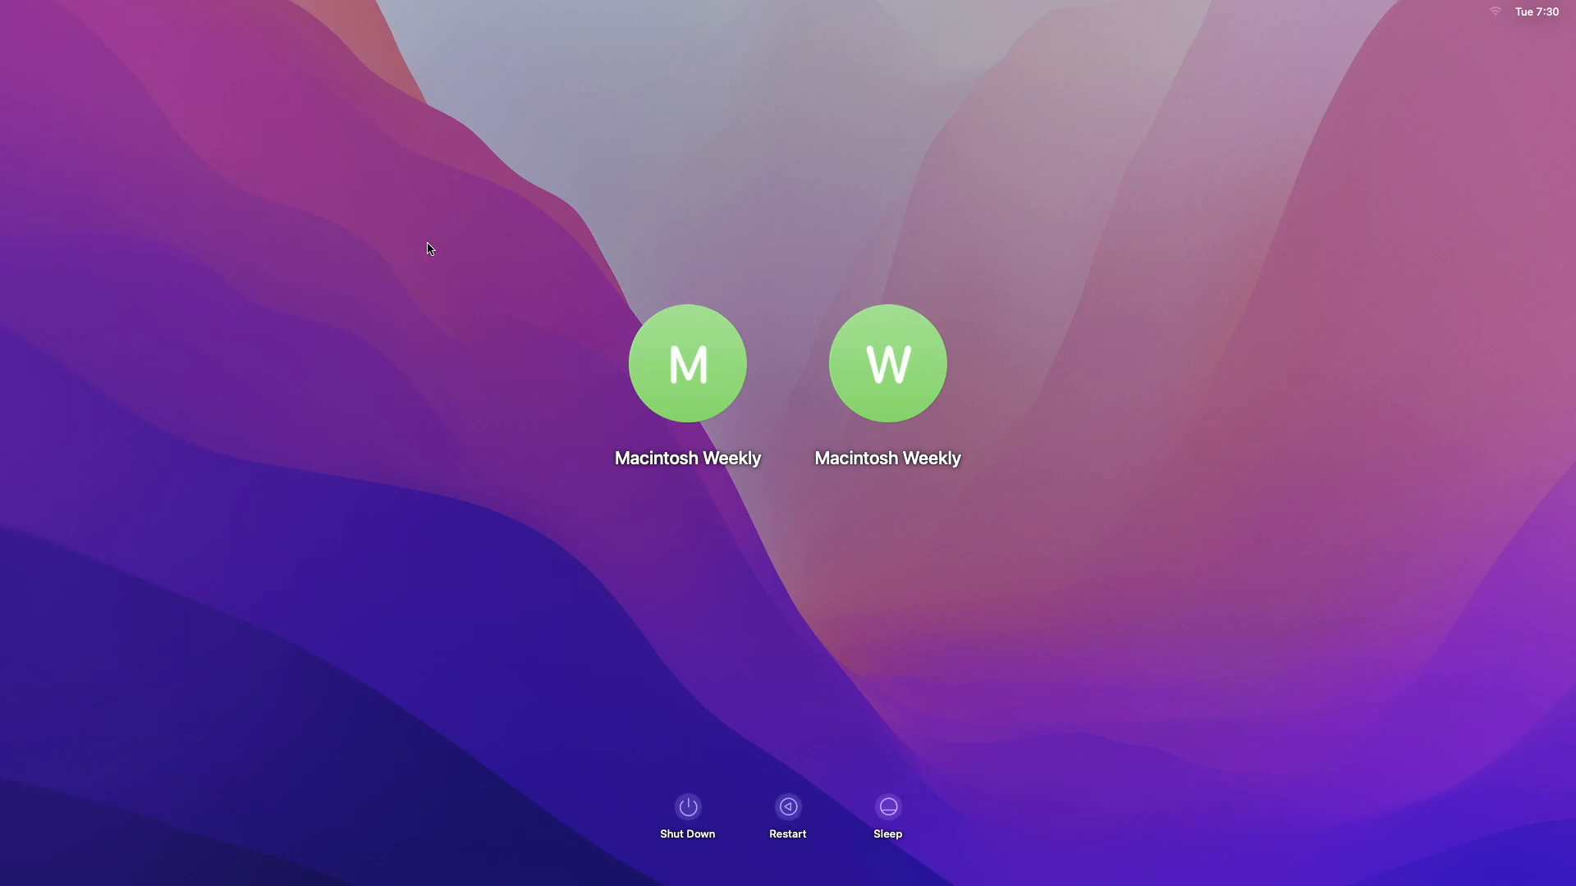
Step: Start a Terminal session from the Recovery Utilities menu at a root shell prompt
{"action": "left_click", "coordinate": [687, 362]}
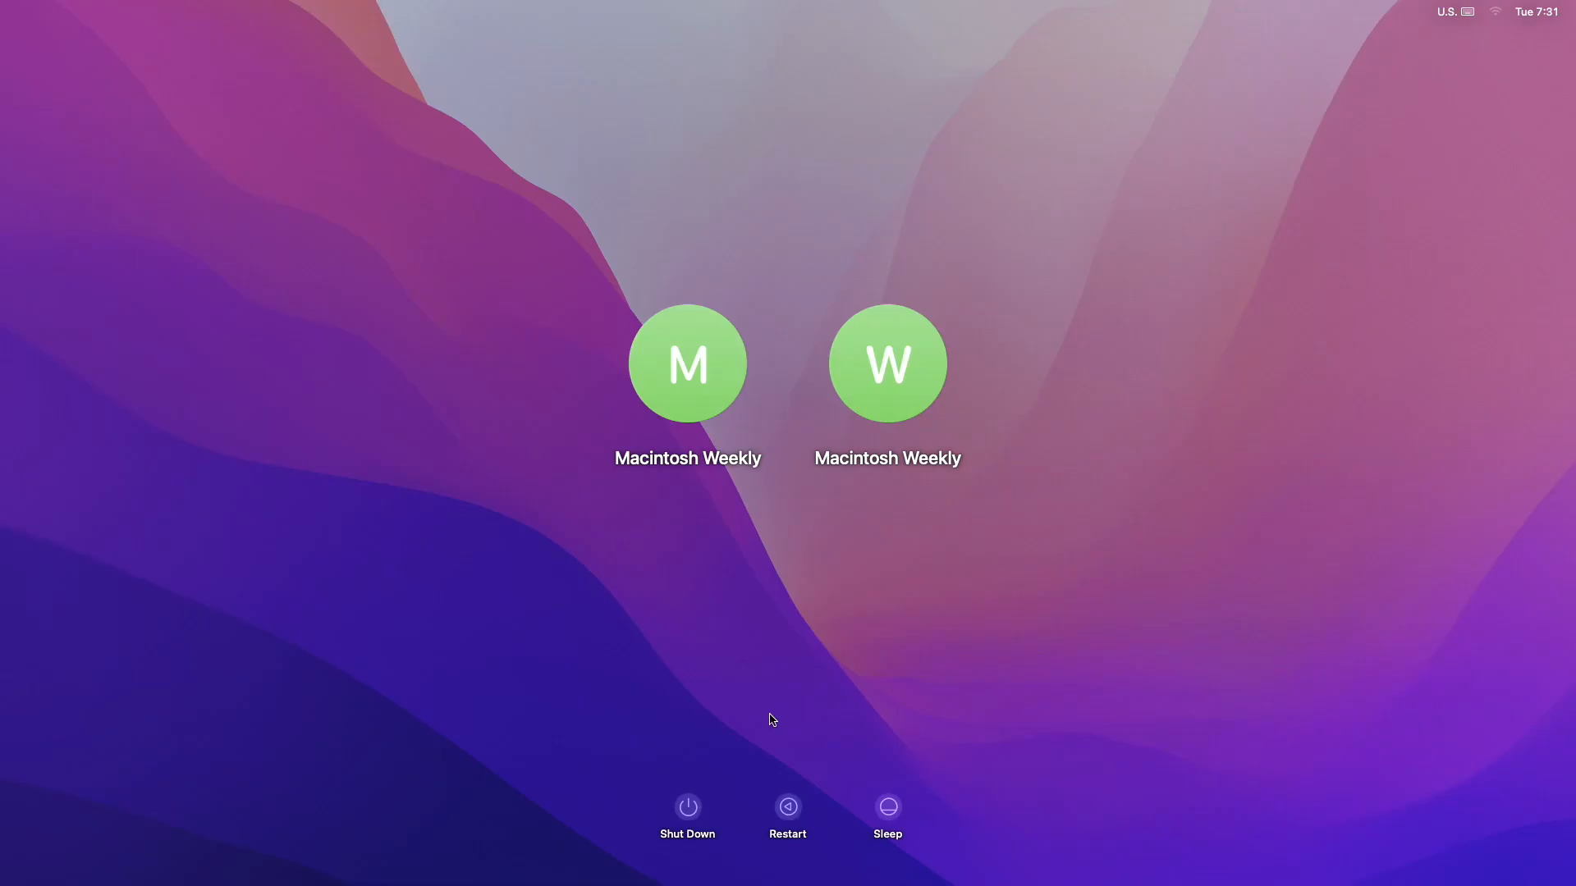
{"action": "mouse_move", "coordinate": [787, 816]}
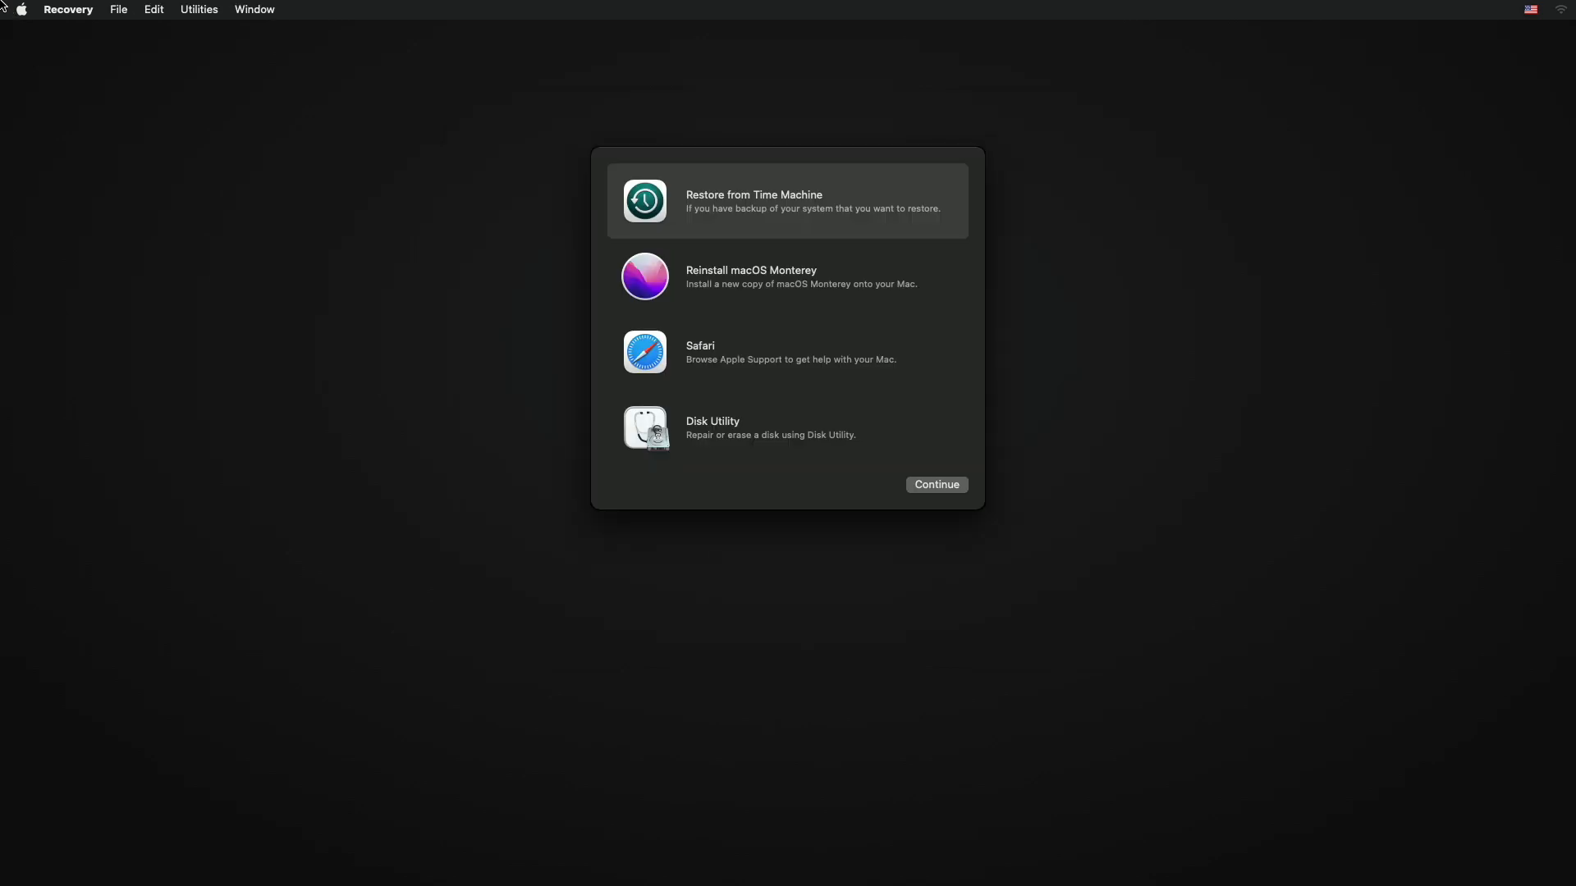
{"action": "mouse_move", "coordinate": [549, 286]}
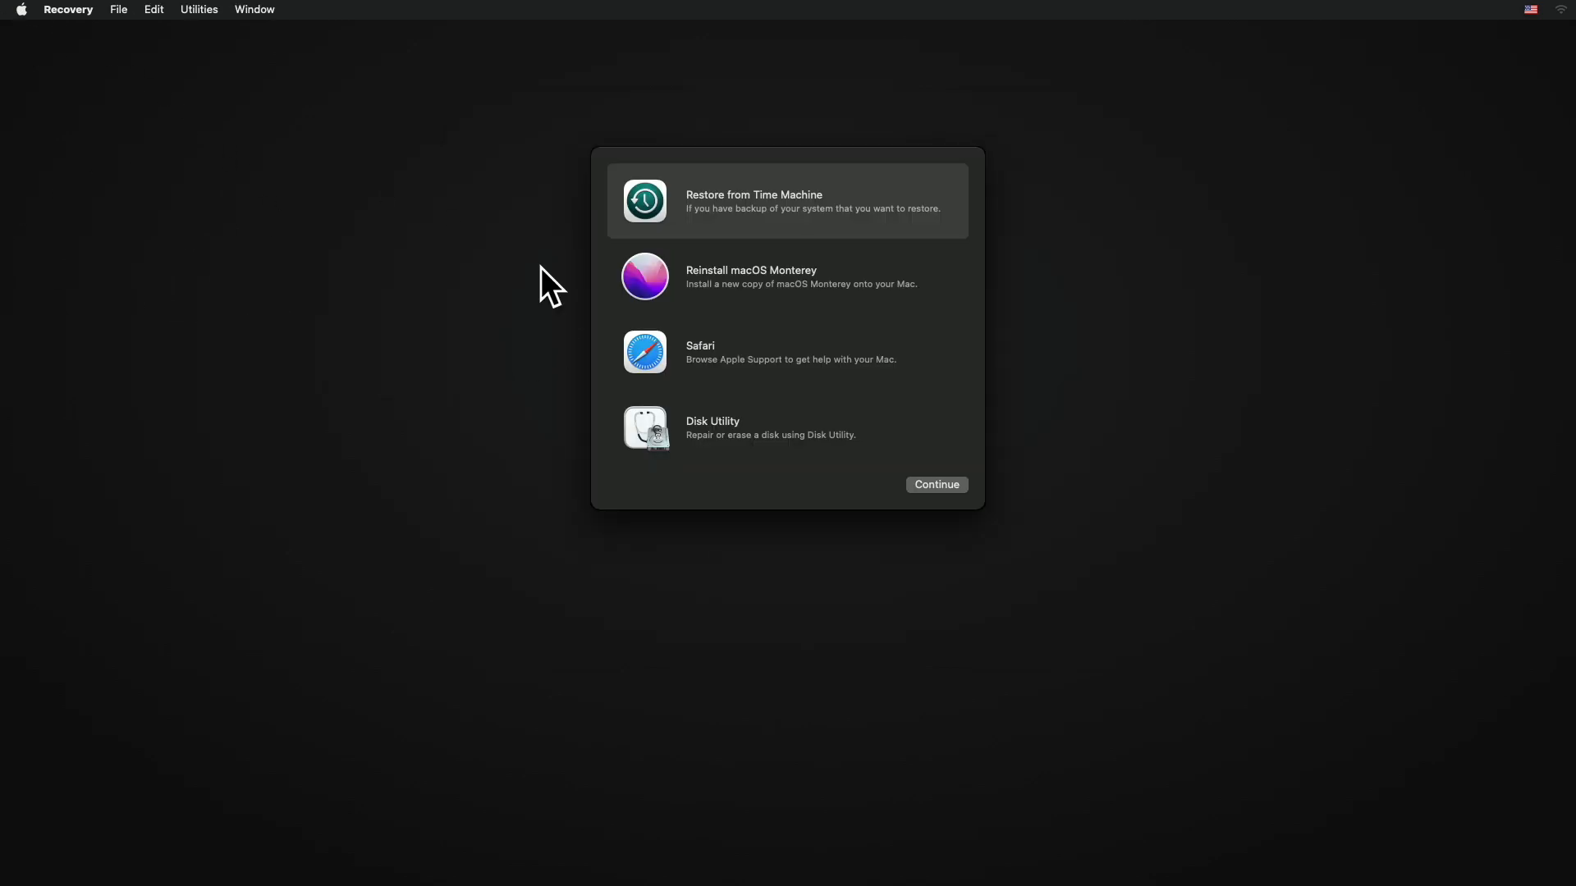
{"action": "mouse_move", "coordinate": [225, 9]}
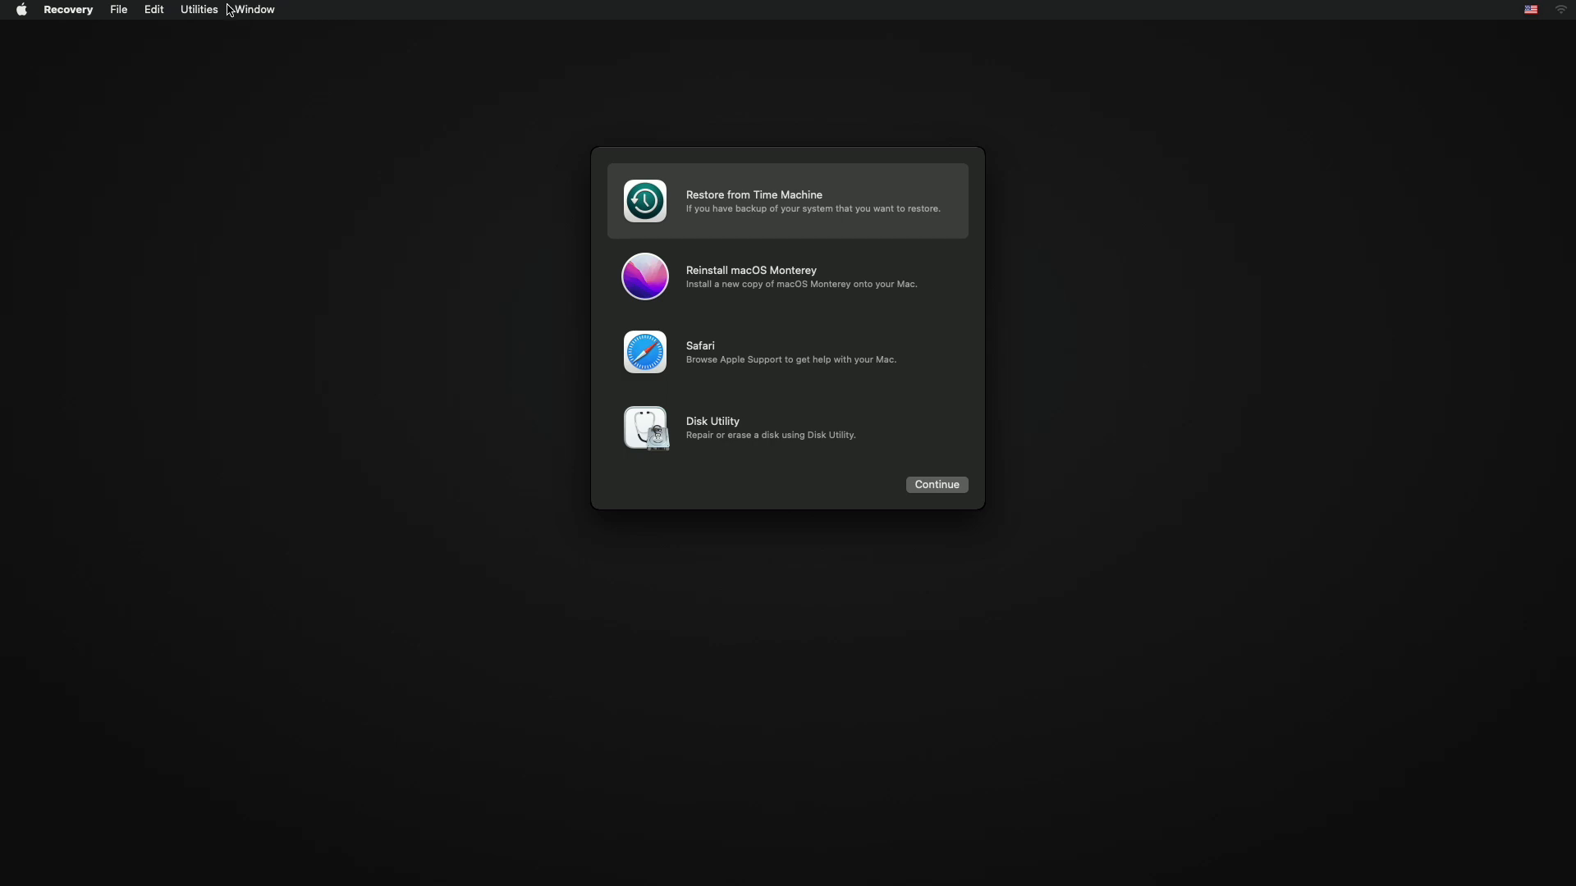
{"action": "mouse_move", "coordinate": [251, 64]}
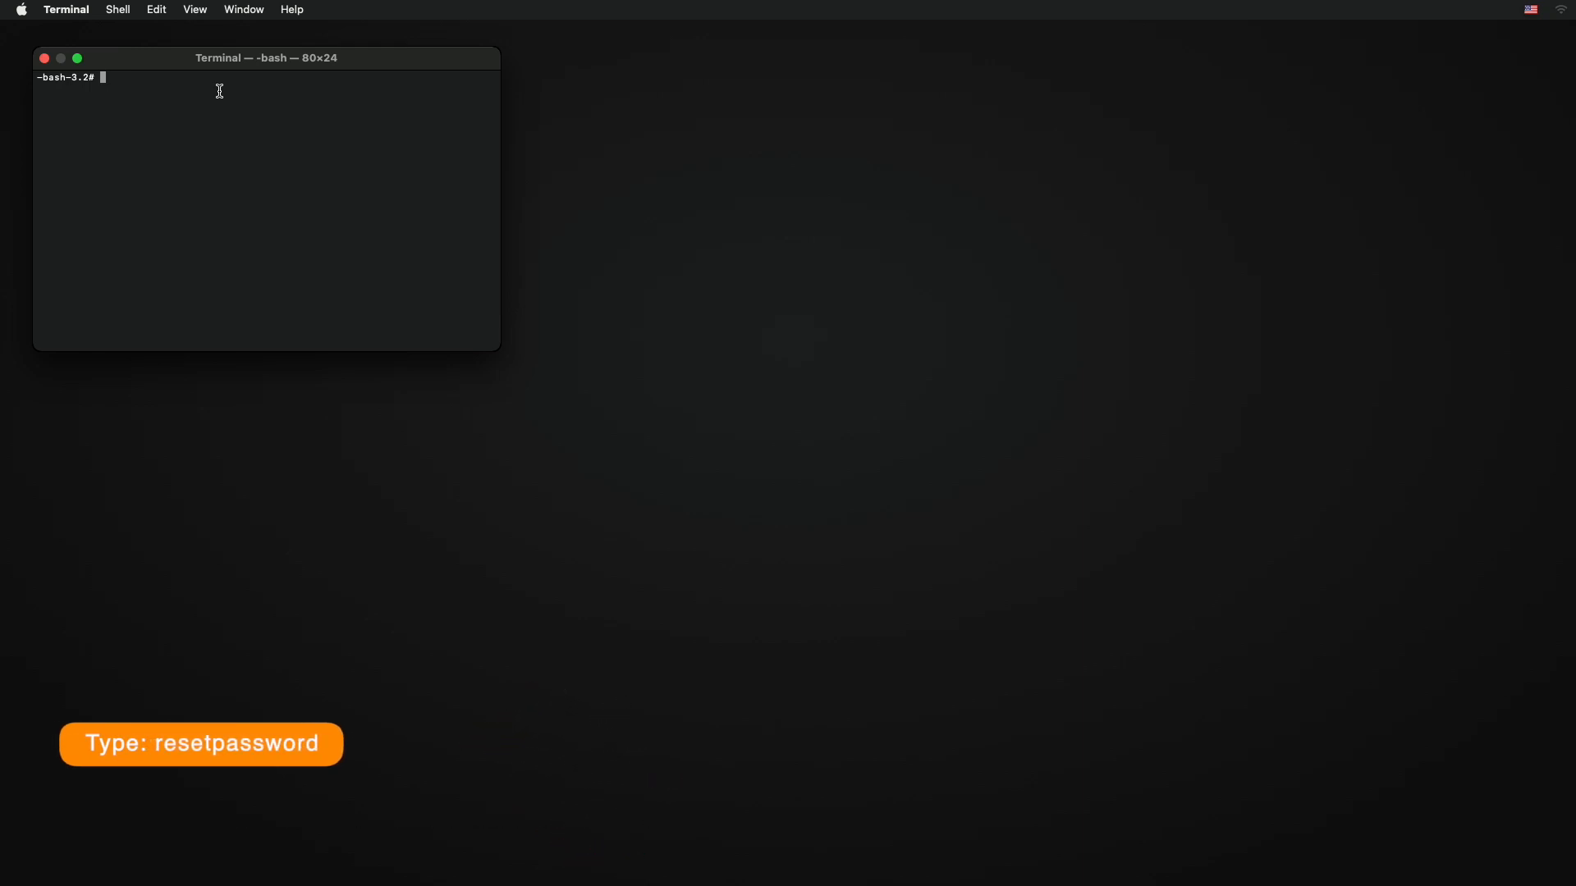
Step: Run the resetpassword command so the Reset Password assistant appears
{"action": "type", "text": "resetpass"}
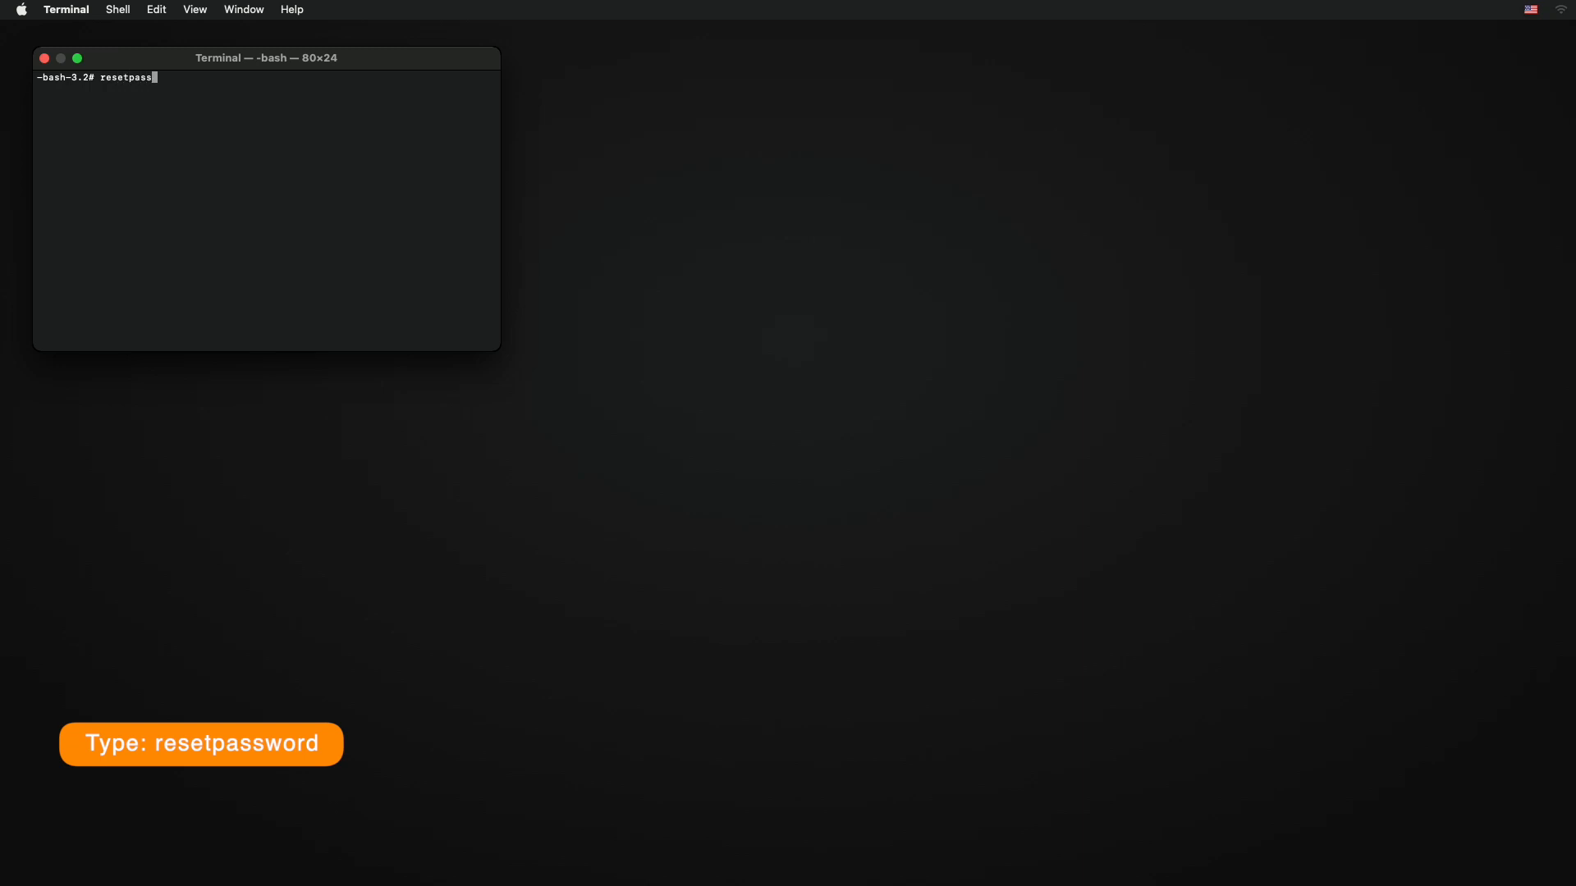
{"action": "type", "text": "word"}
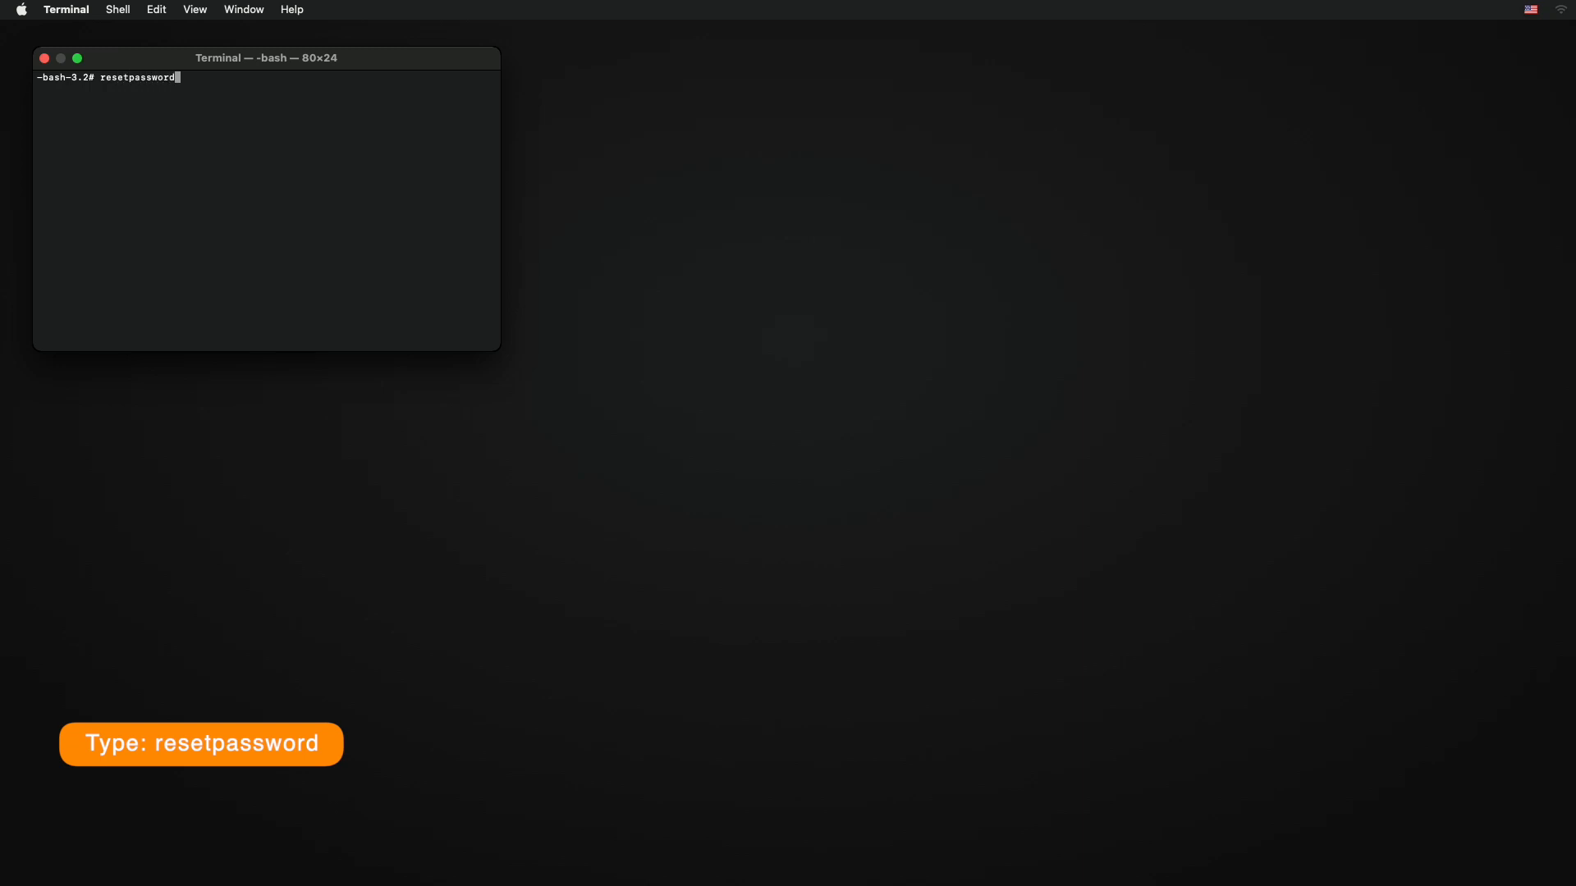
{"action": "key", "text": "Return"}
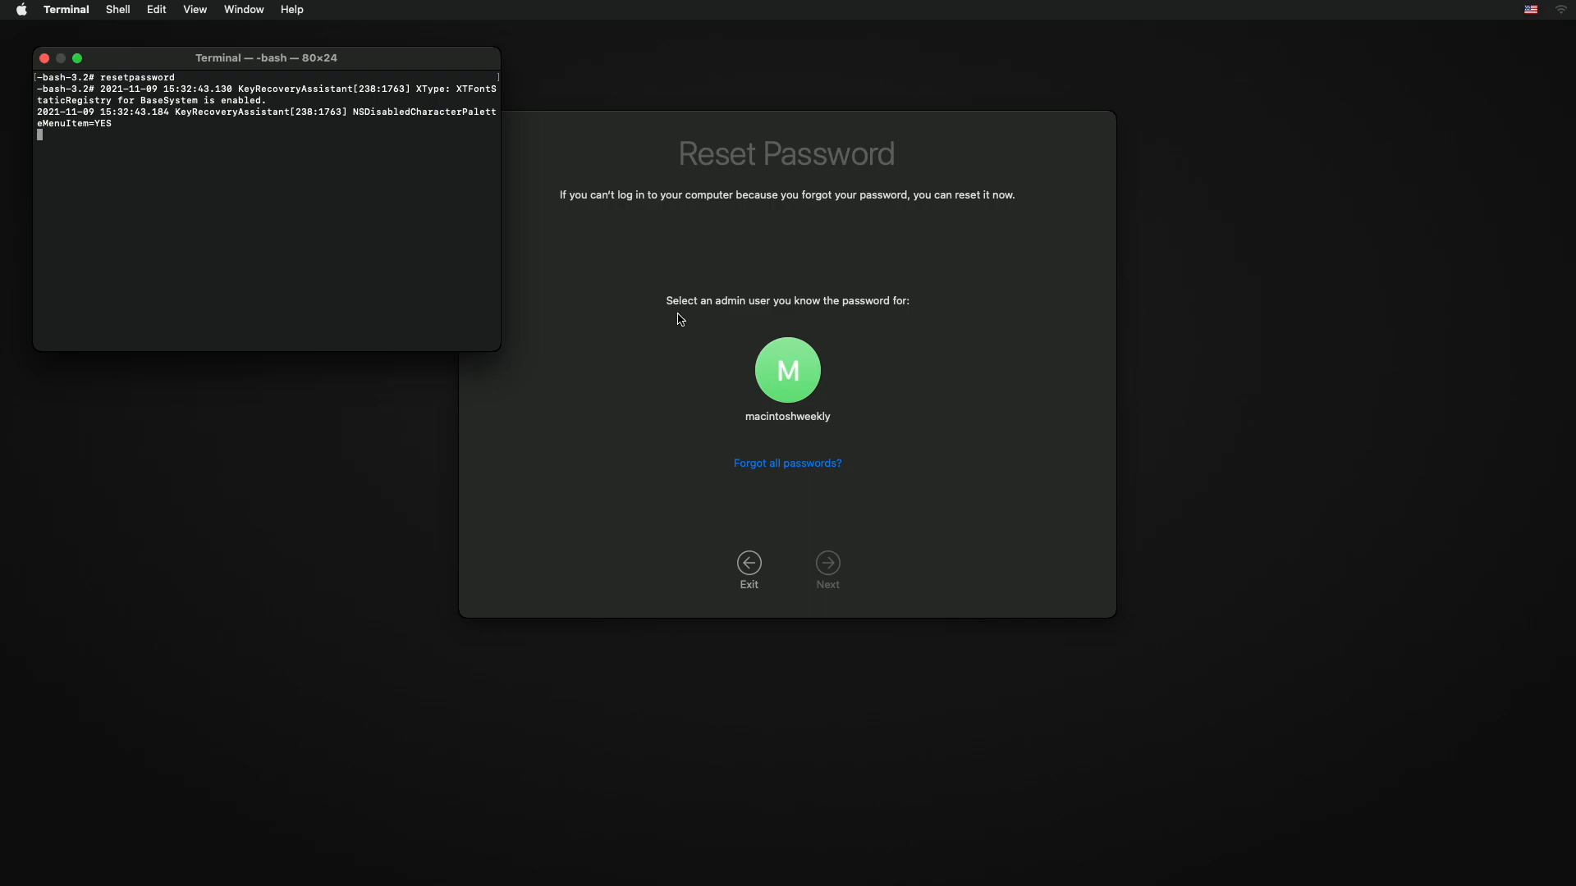
{"action": "mouse_move", "coordinate": [685, 389]}
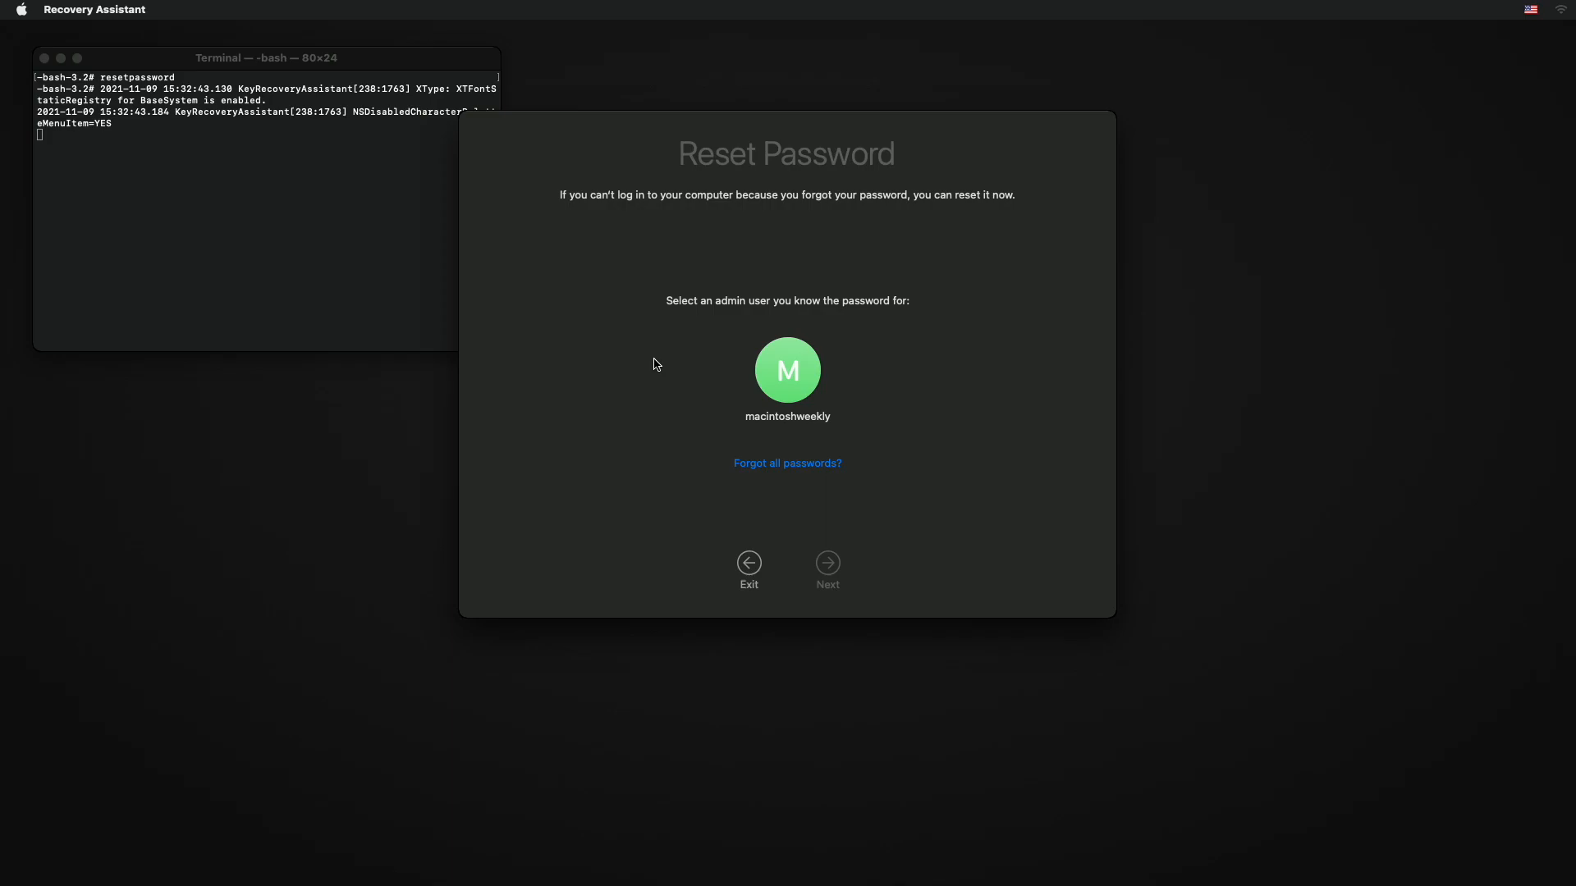
{"action": "mouse_move", "coordinate": [699, 395]}
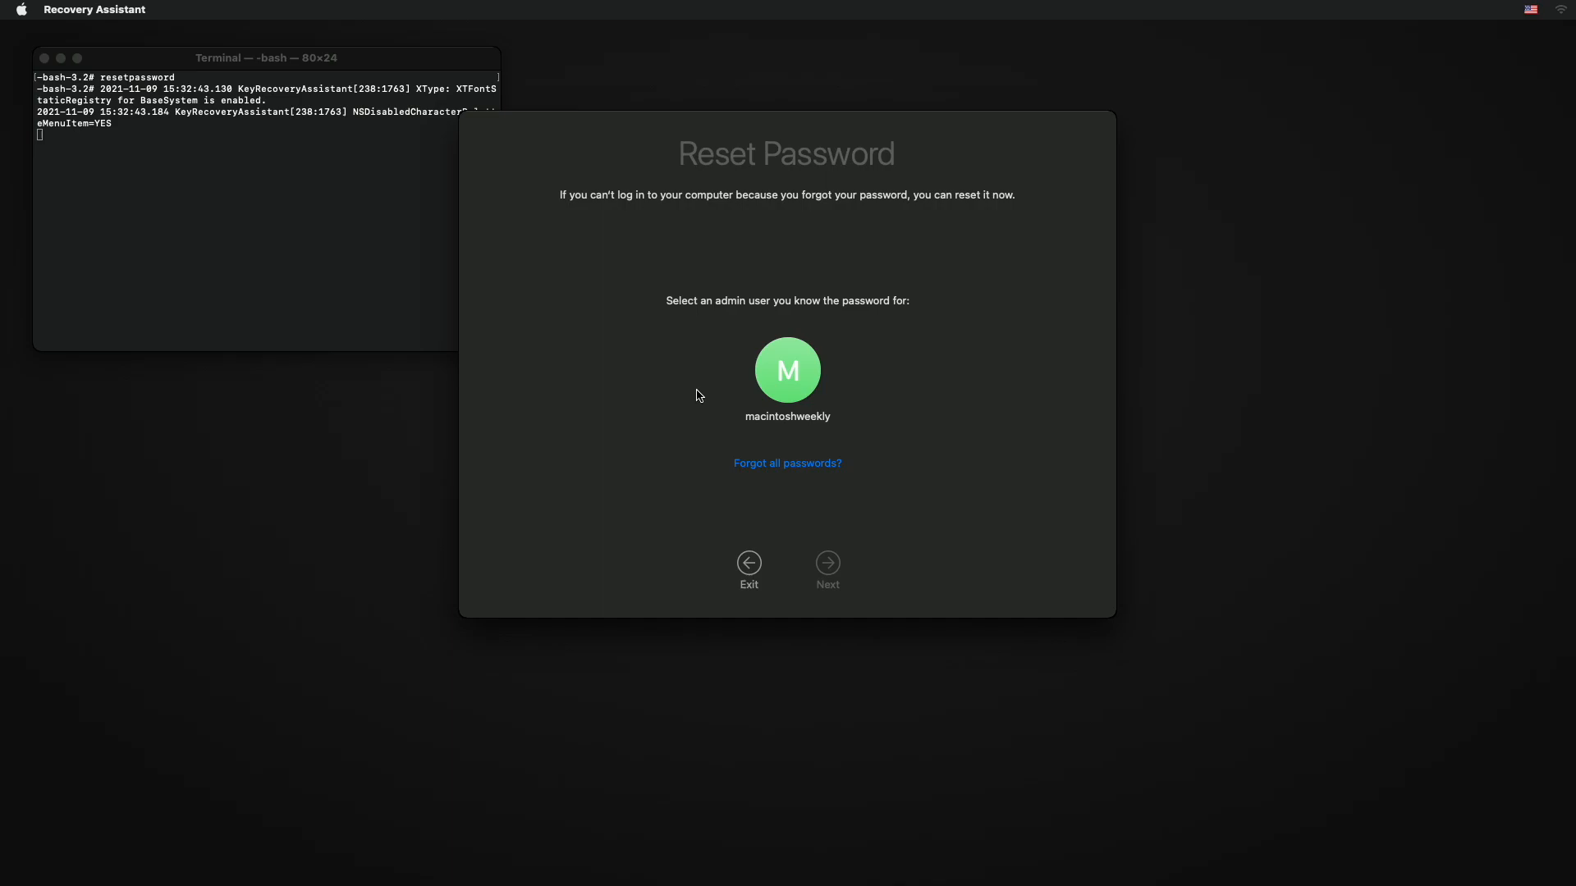
{"action": "mouse_move", "coordinate": [792, 470]}
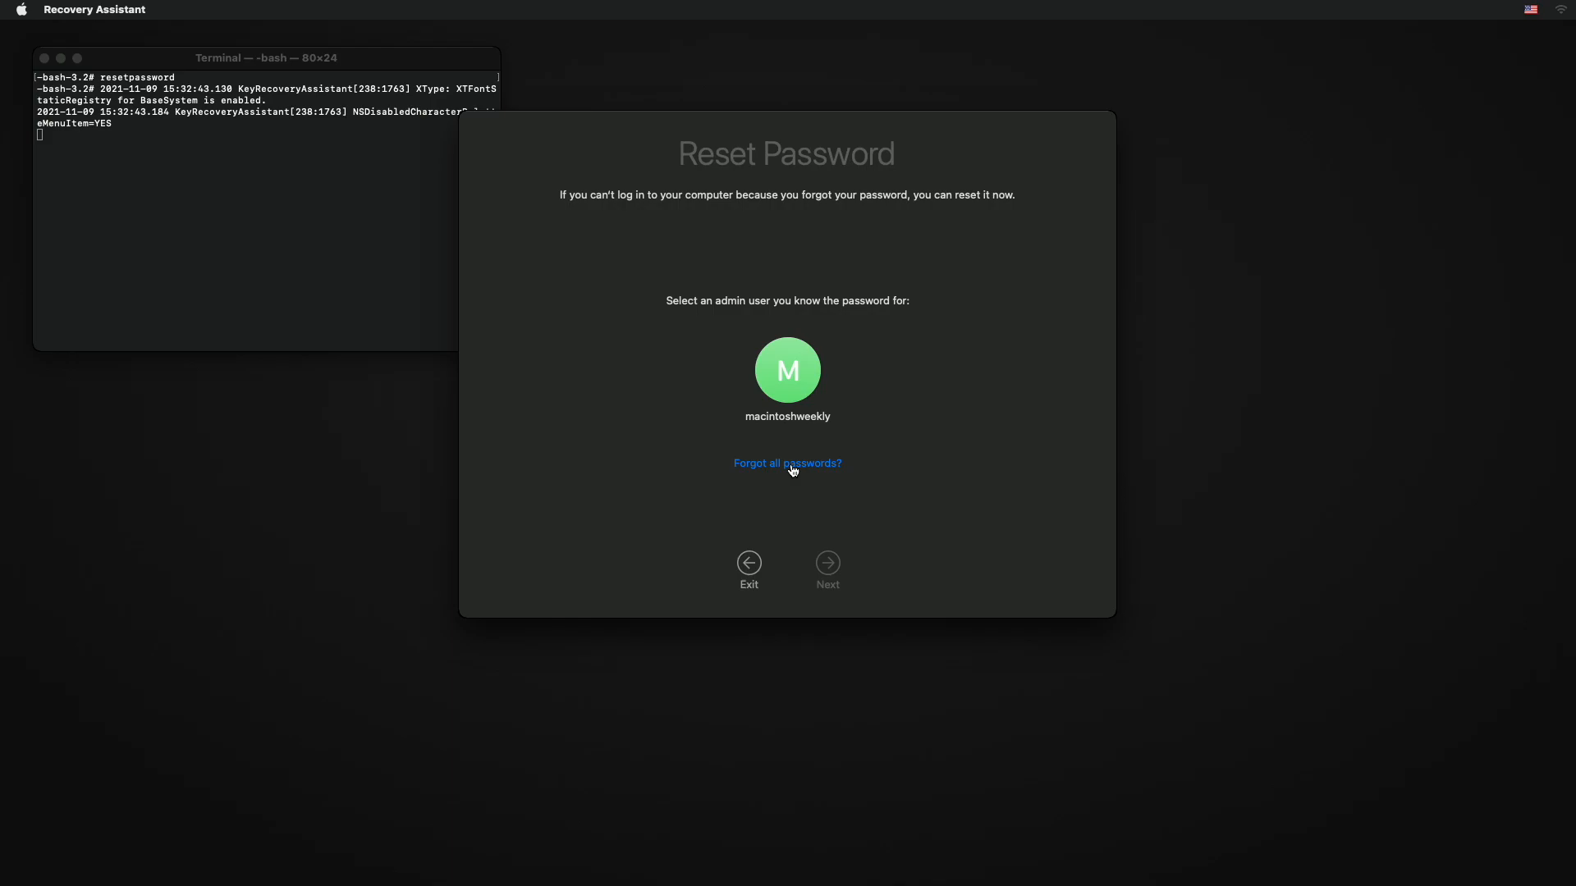
Step: Use Forgot all passwords? and set a new verified password for both user accounts
{"action": "left_click", "coordinate": [787, 463]}
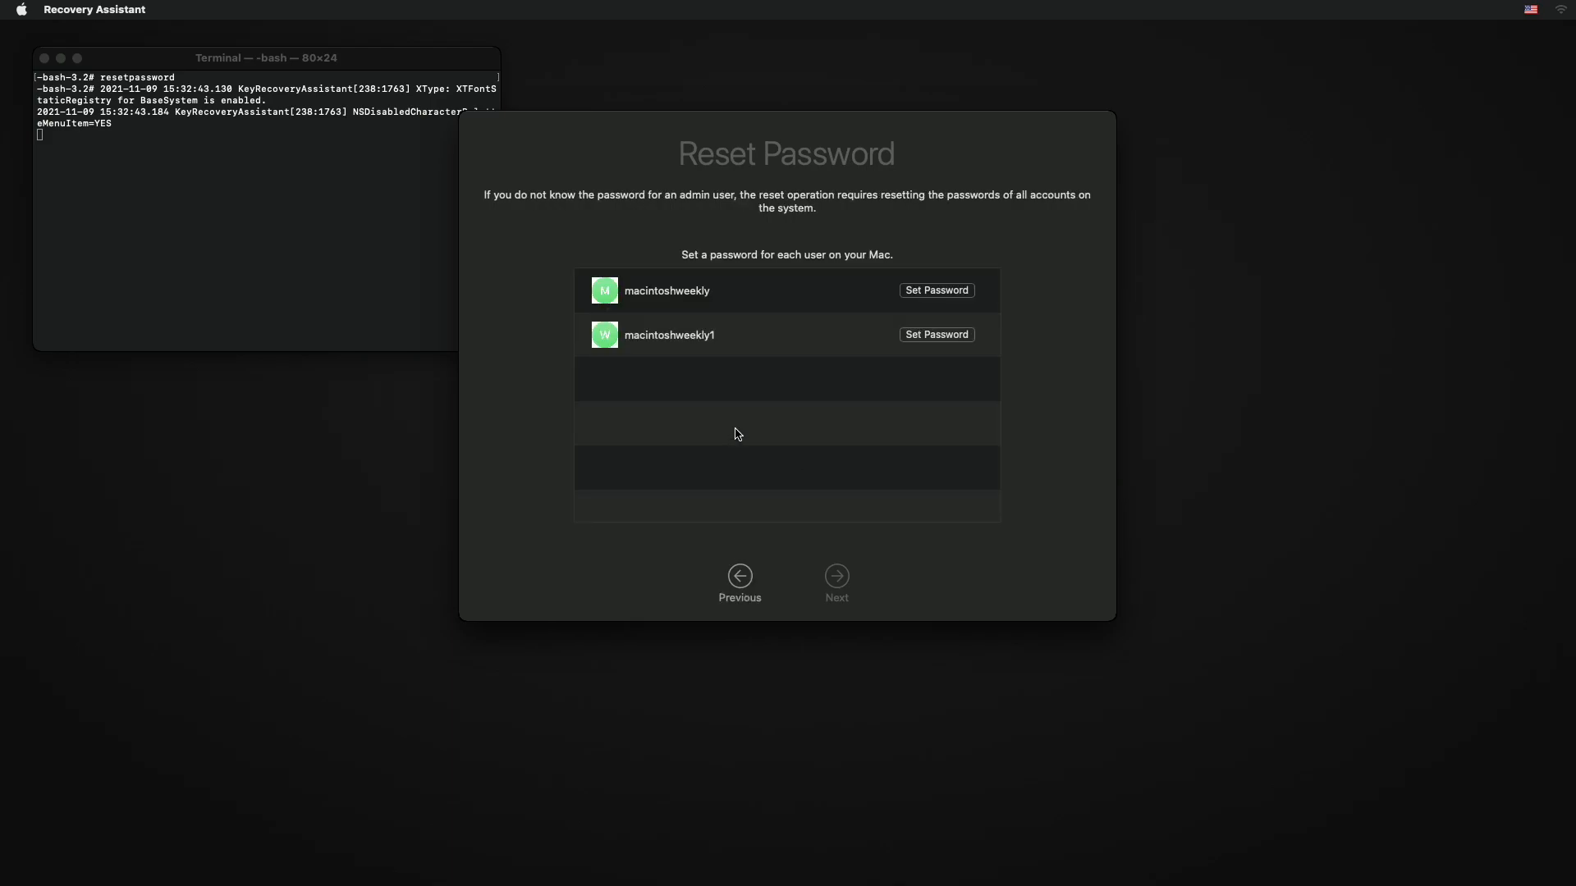
{"action": "mouse_move", "coordinate": [790, 365]}
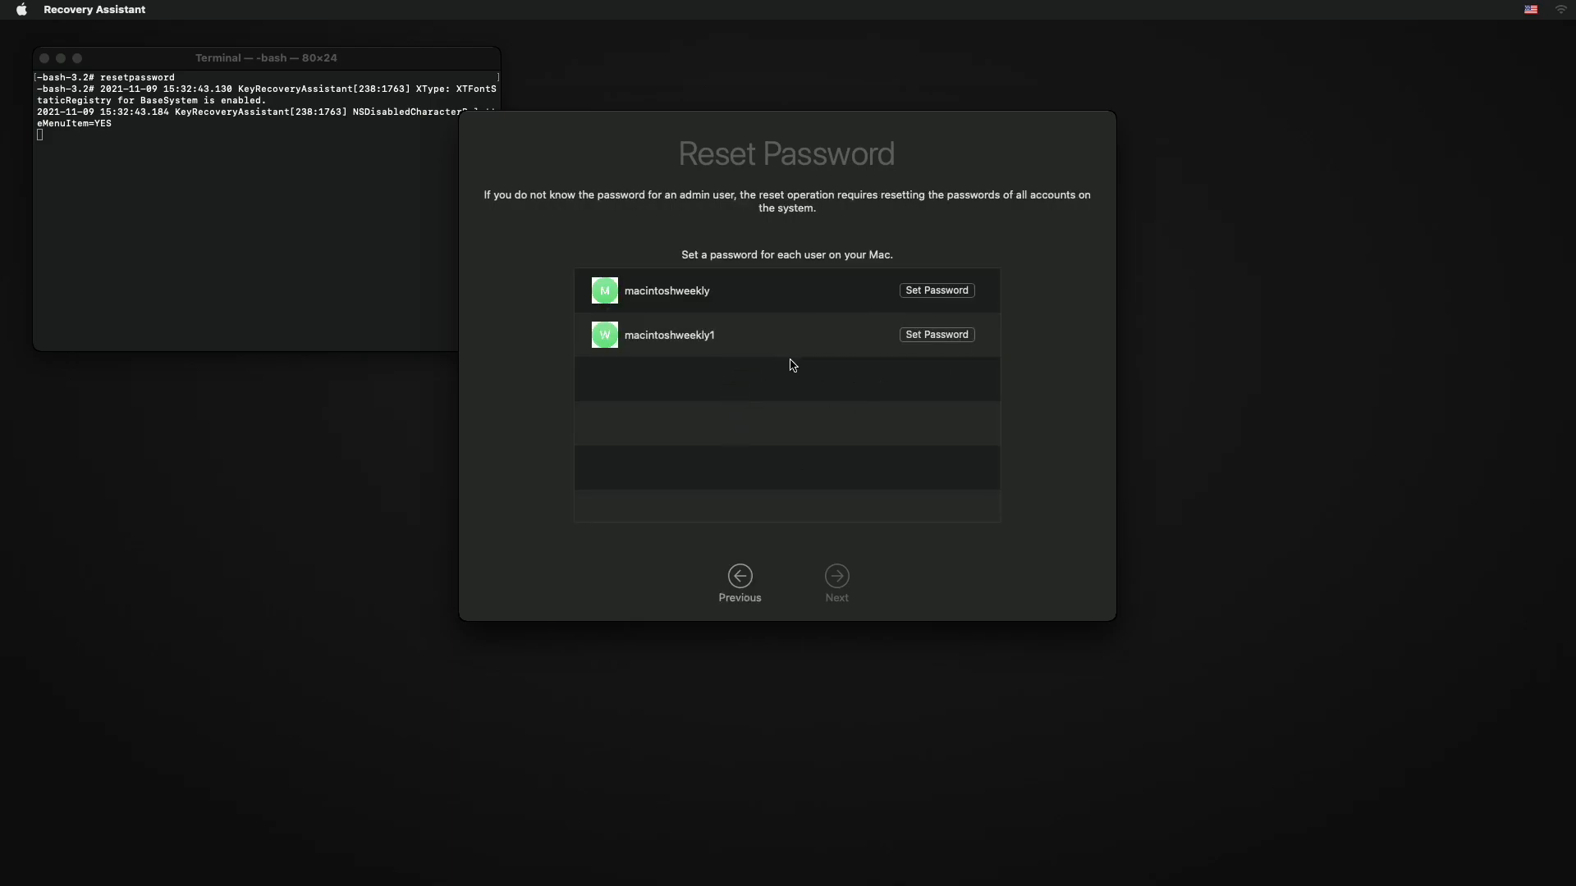
{"action": "mouse_move", "coordinate": [890, 296]}
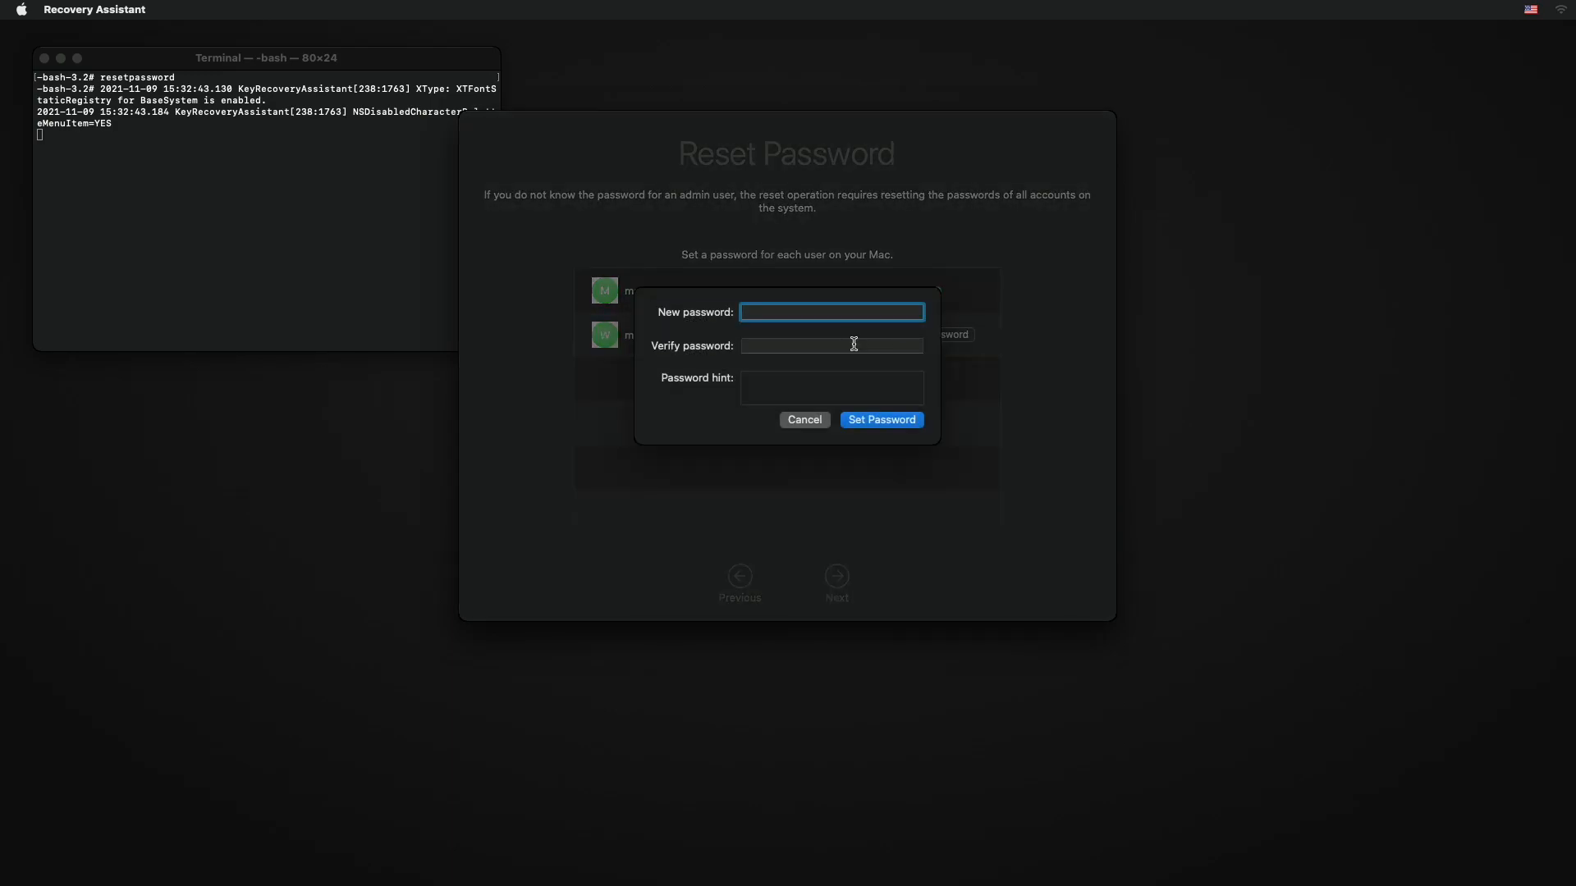
{"action": "type", "text": "••••"}
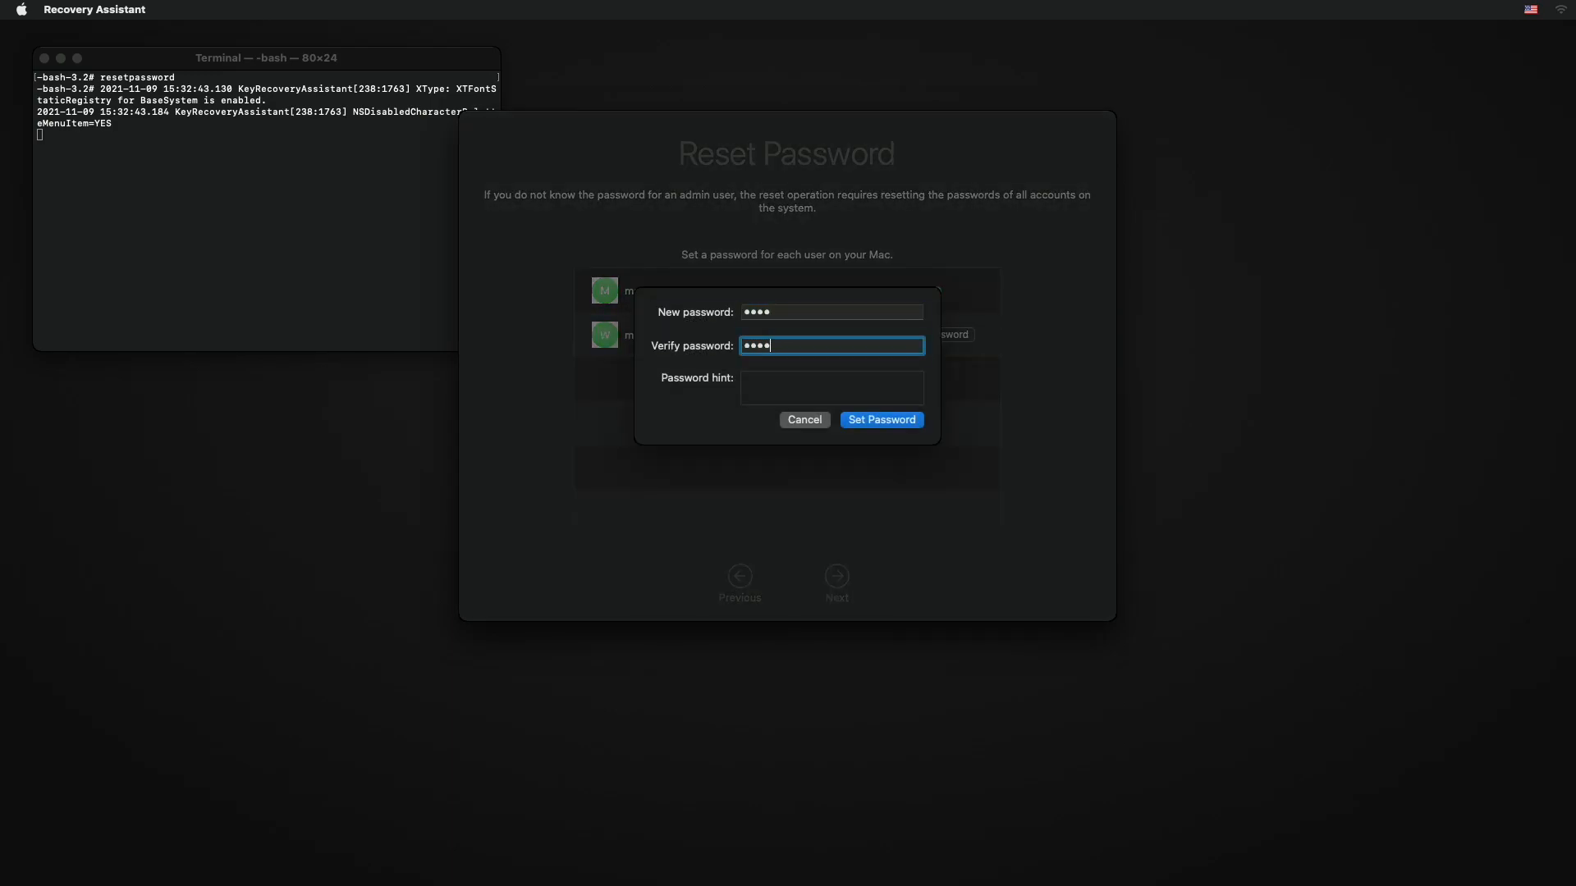
{"action": "left_click", "coordinate": [881, 420]}
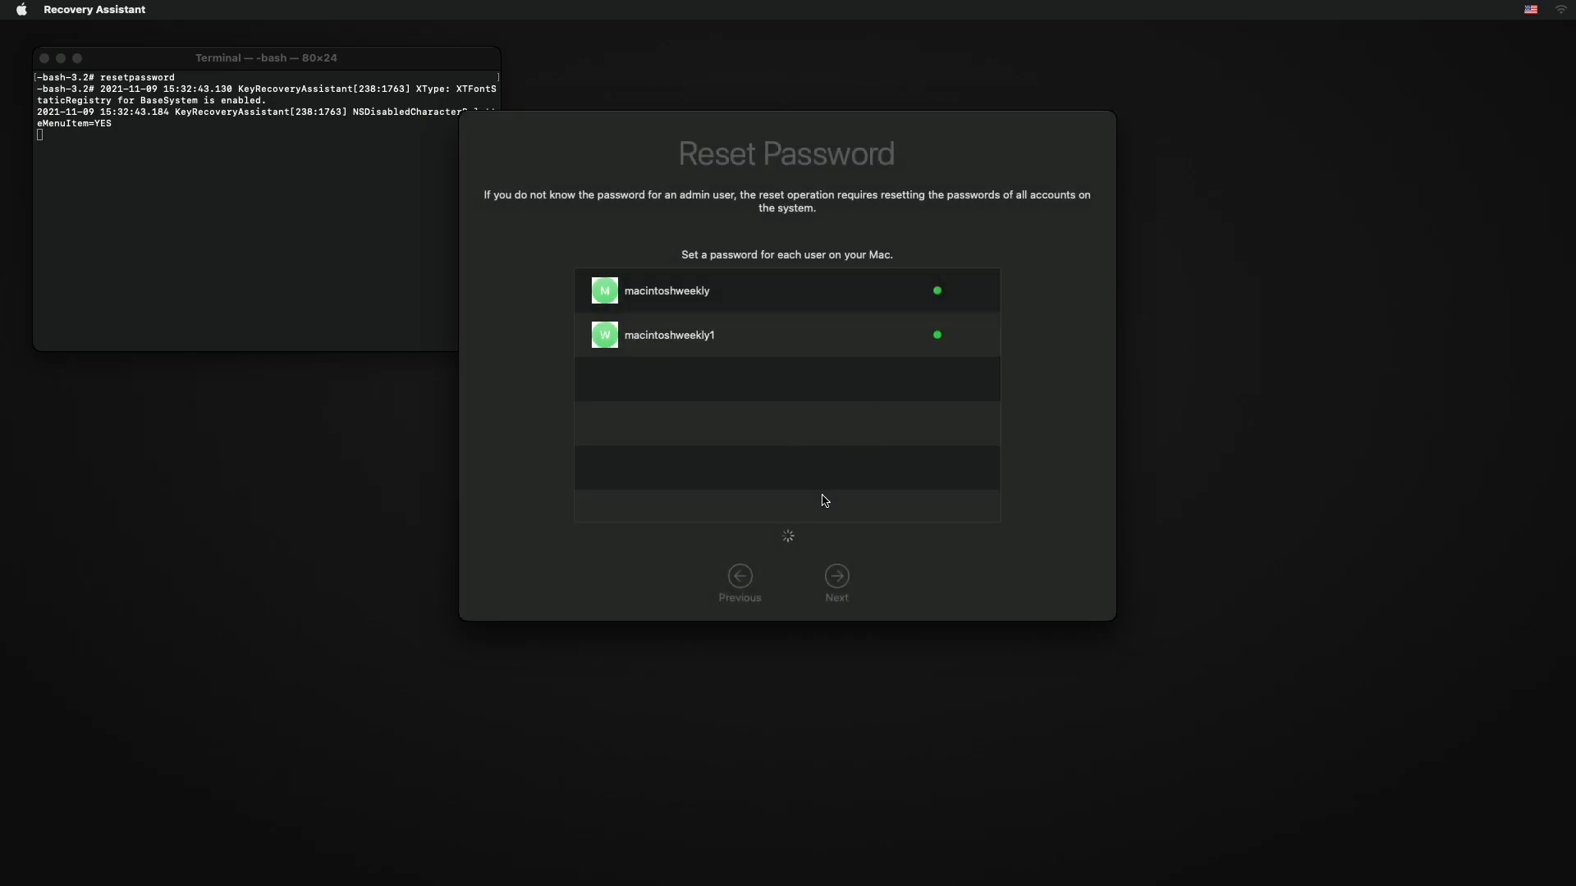
{"action": "mouse_move", "coordinate": [830, 517]}
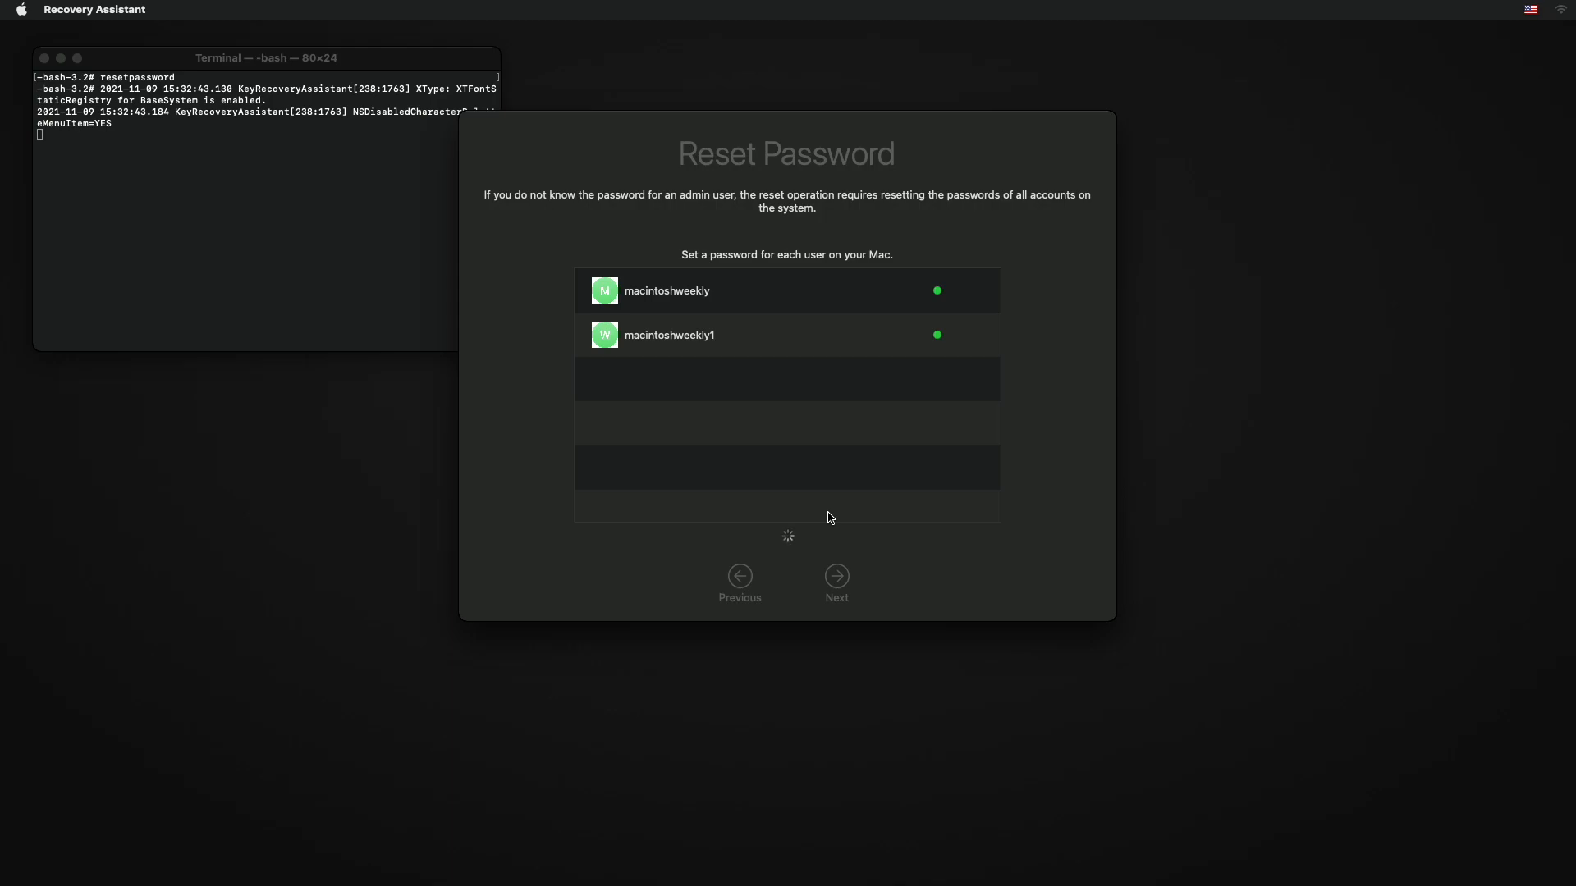
Step: Finish and exit the Reset Password assistant, then restart the Mac from the Apple menu
{"action": "left_click", "coordinate": [836, 576]}
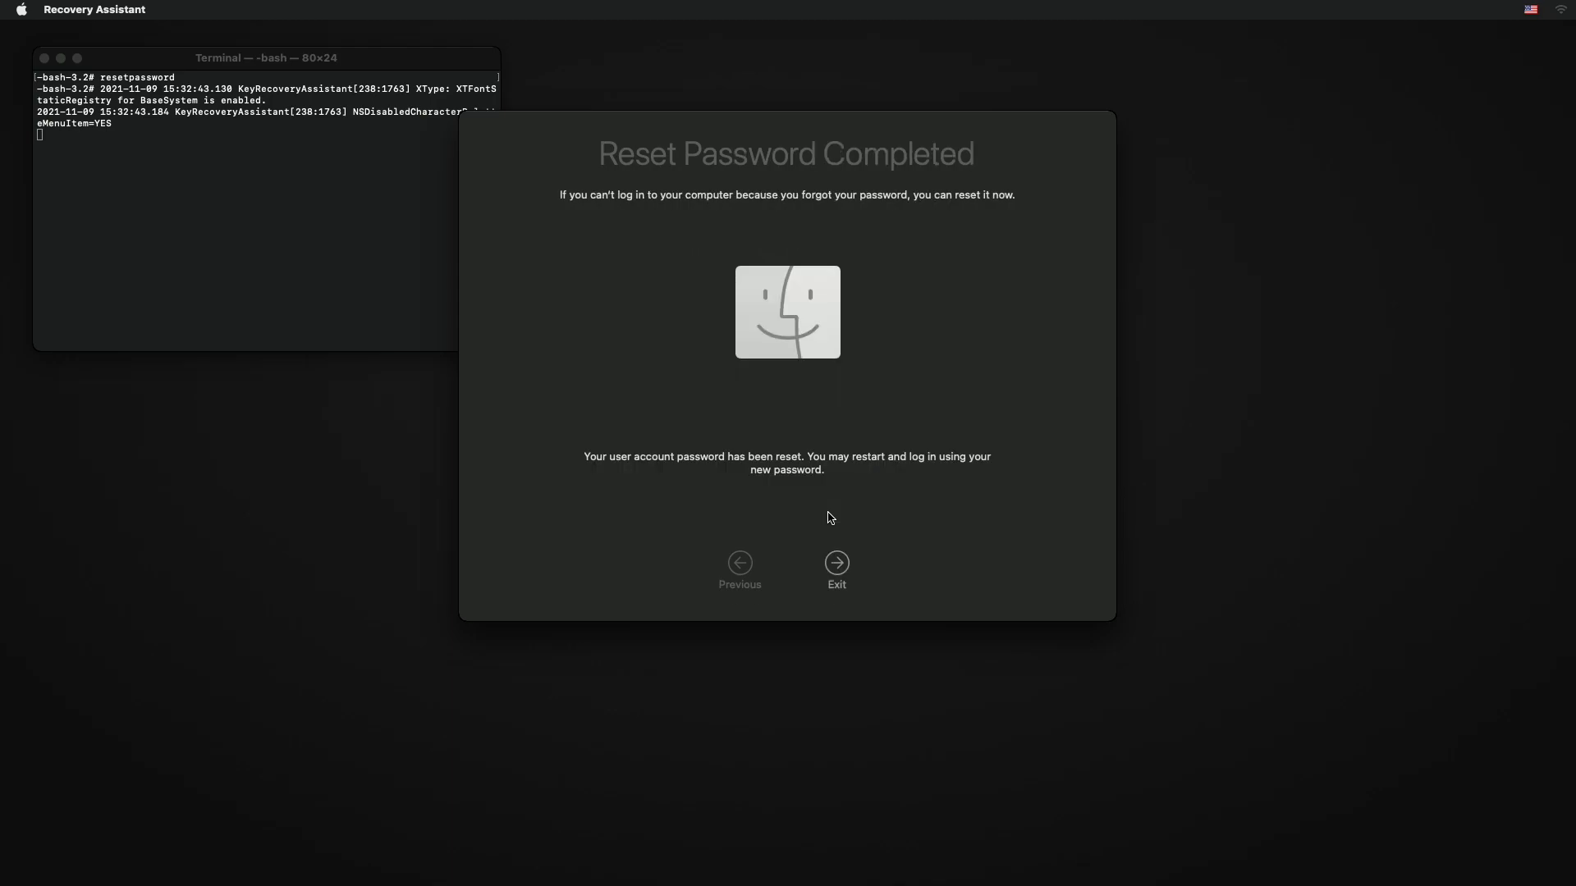
{"action": "left_click", "coordinate": [836, 569]}
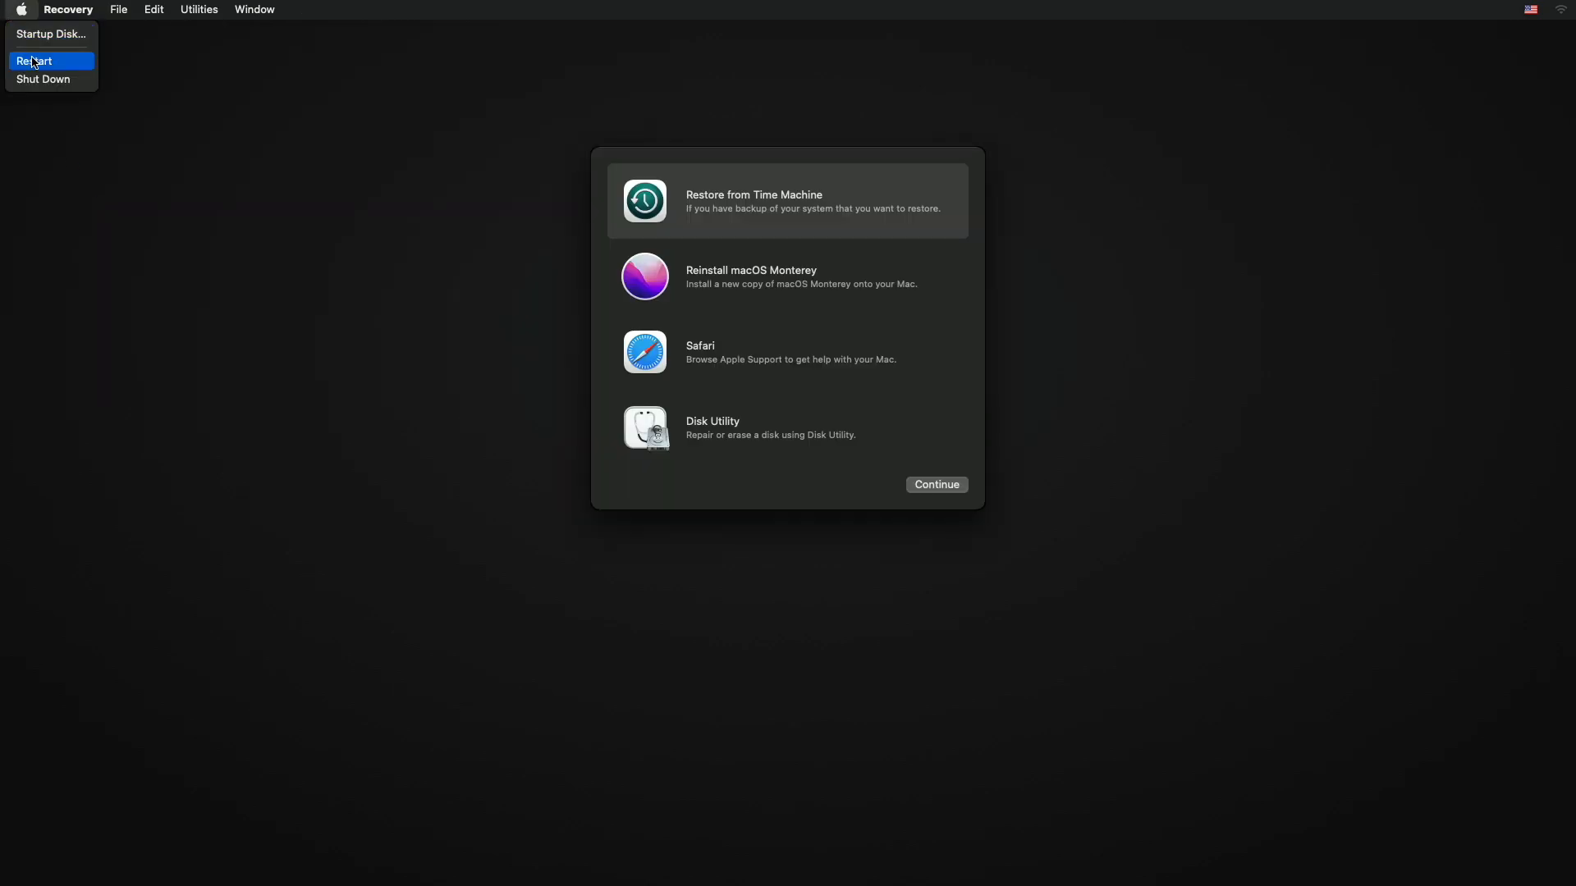
{"action": "left_click", "coordinate": [36, 60]}
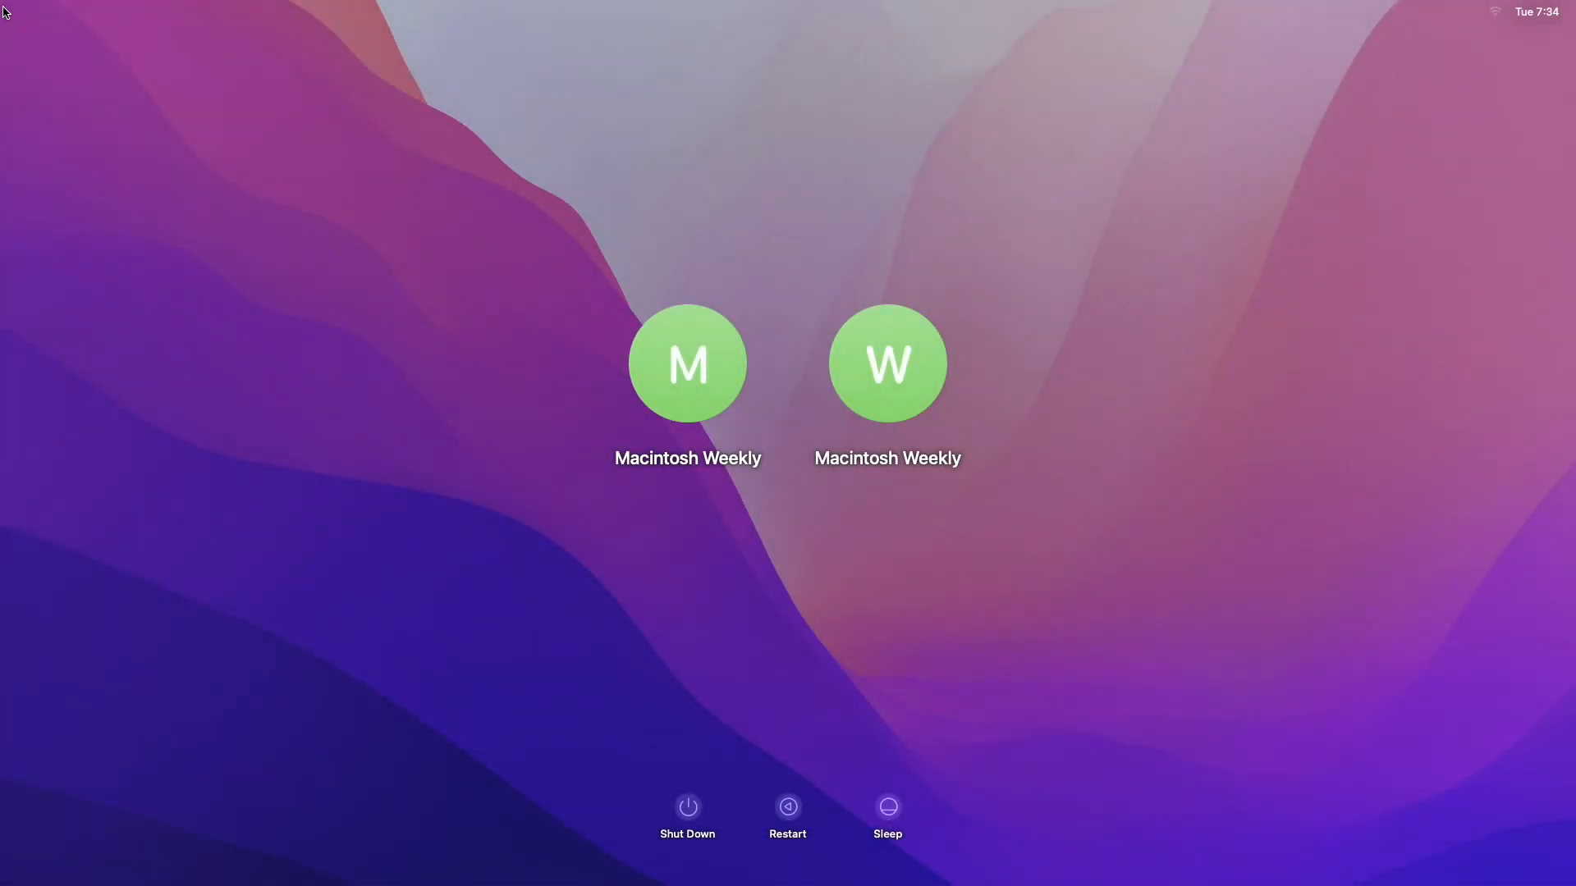
Step: Log in to the Macintosh Weekly account with its new password and reach the Finder desktop
{"action": "left_click", "coordinate": [687, 363]}
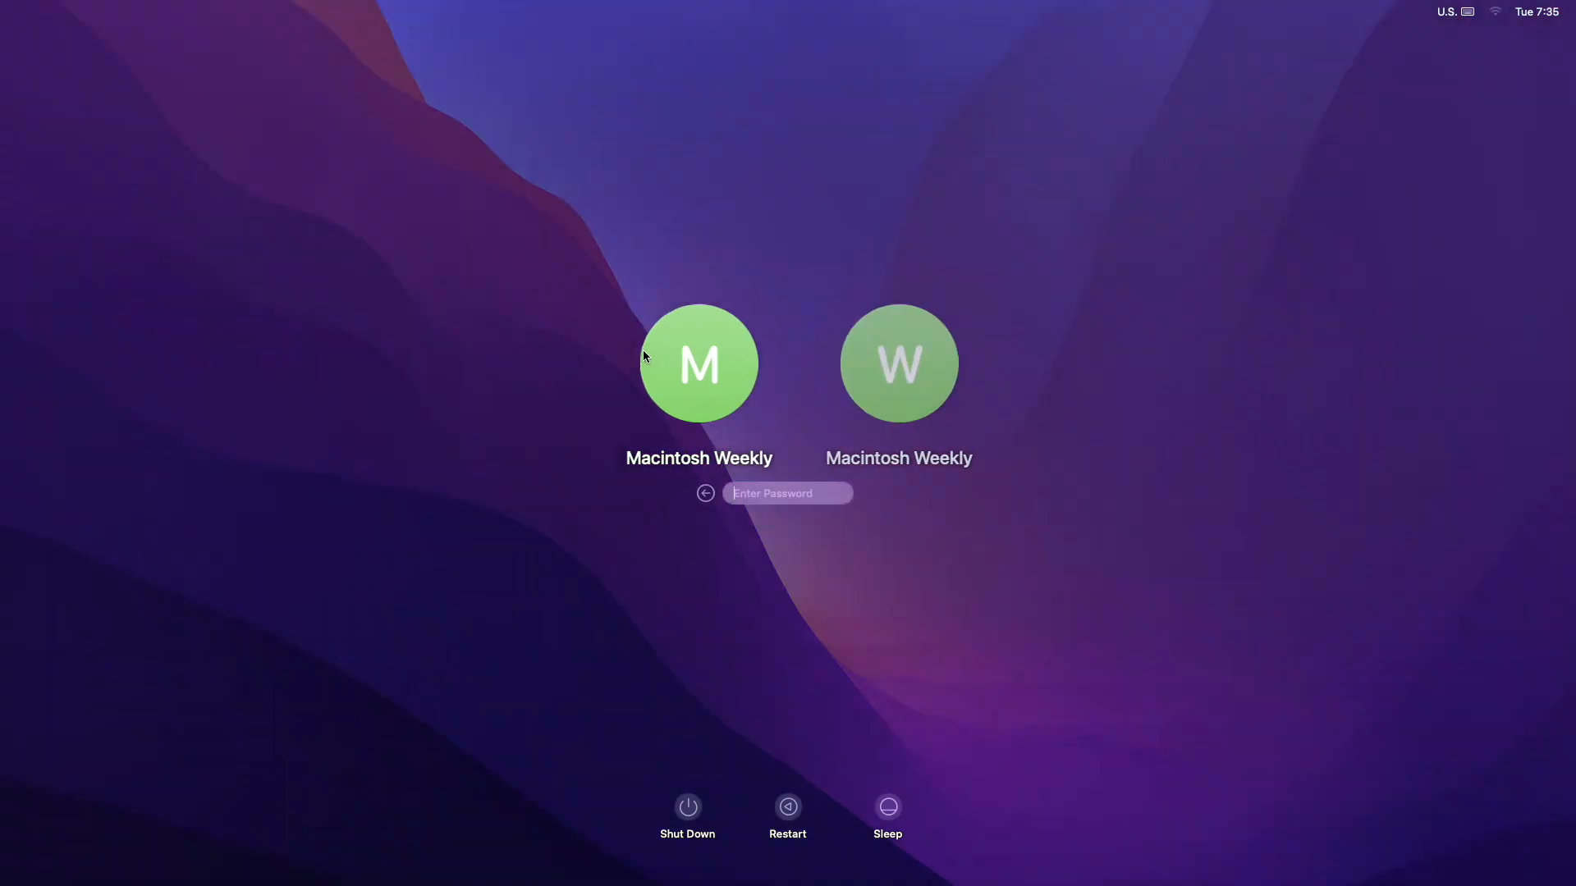
{"action": "type", "text": "••••"}
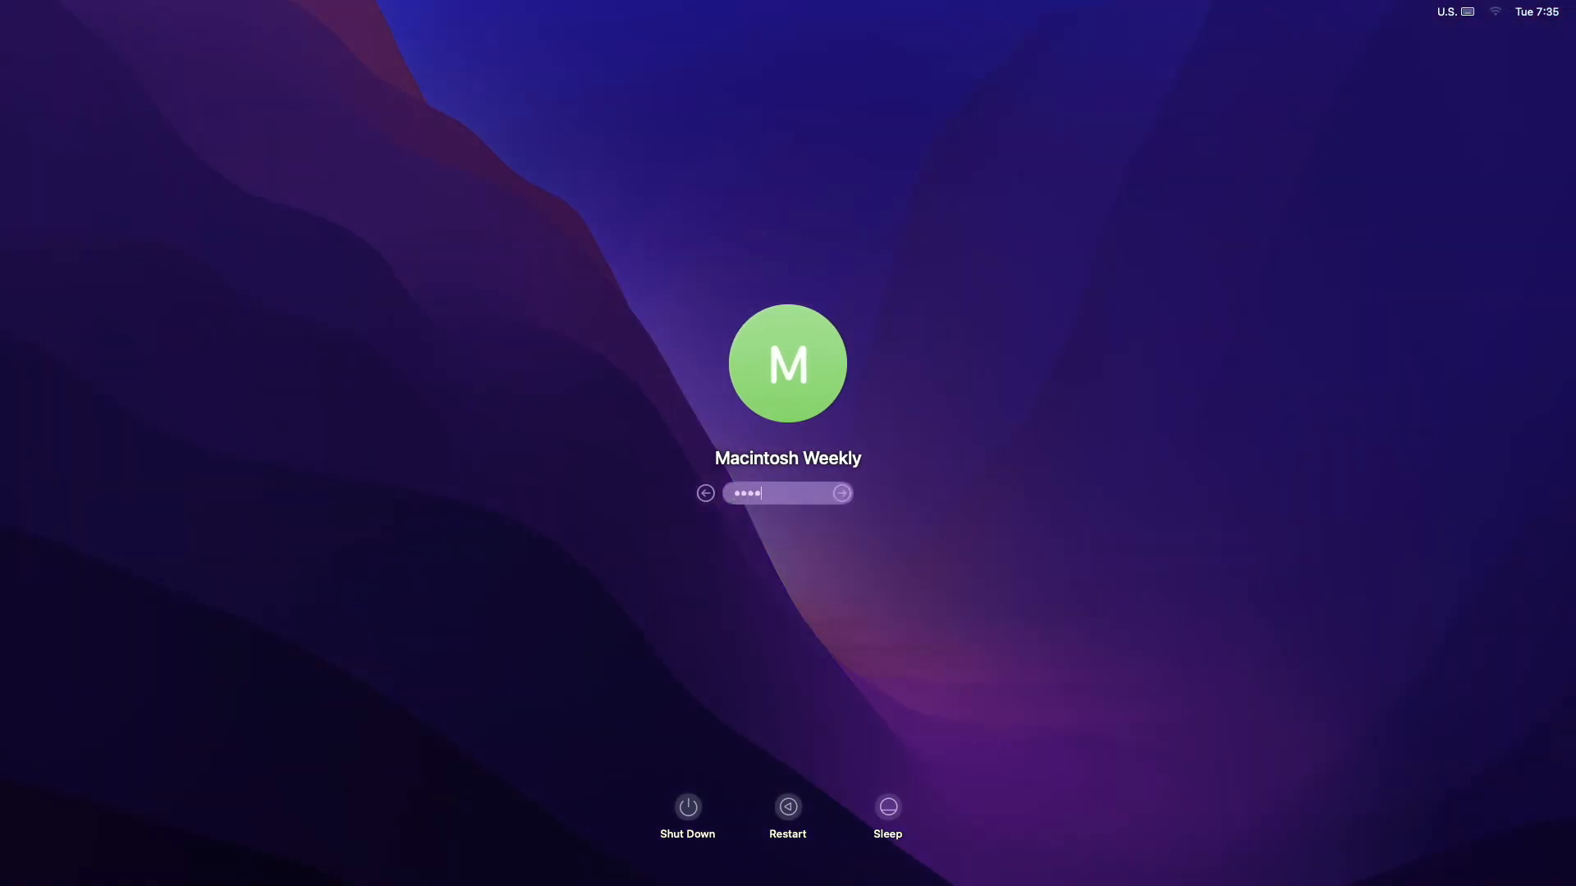
{"action": "left_click", "coordinate": [840, 492]}
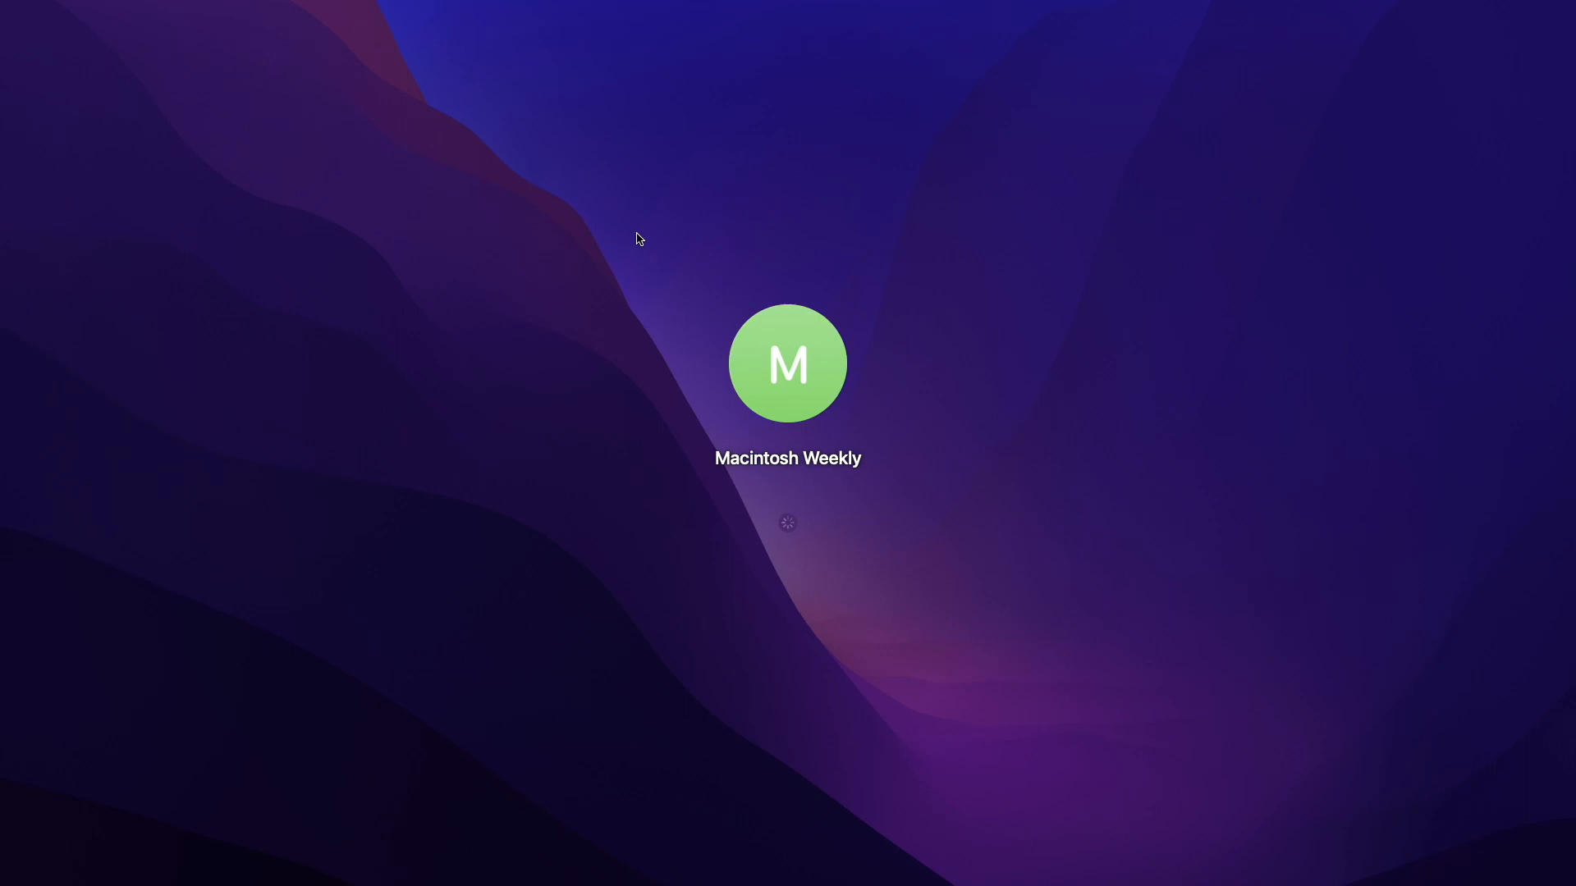
{"action": "left_click", "coordinate": [787, 363]}
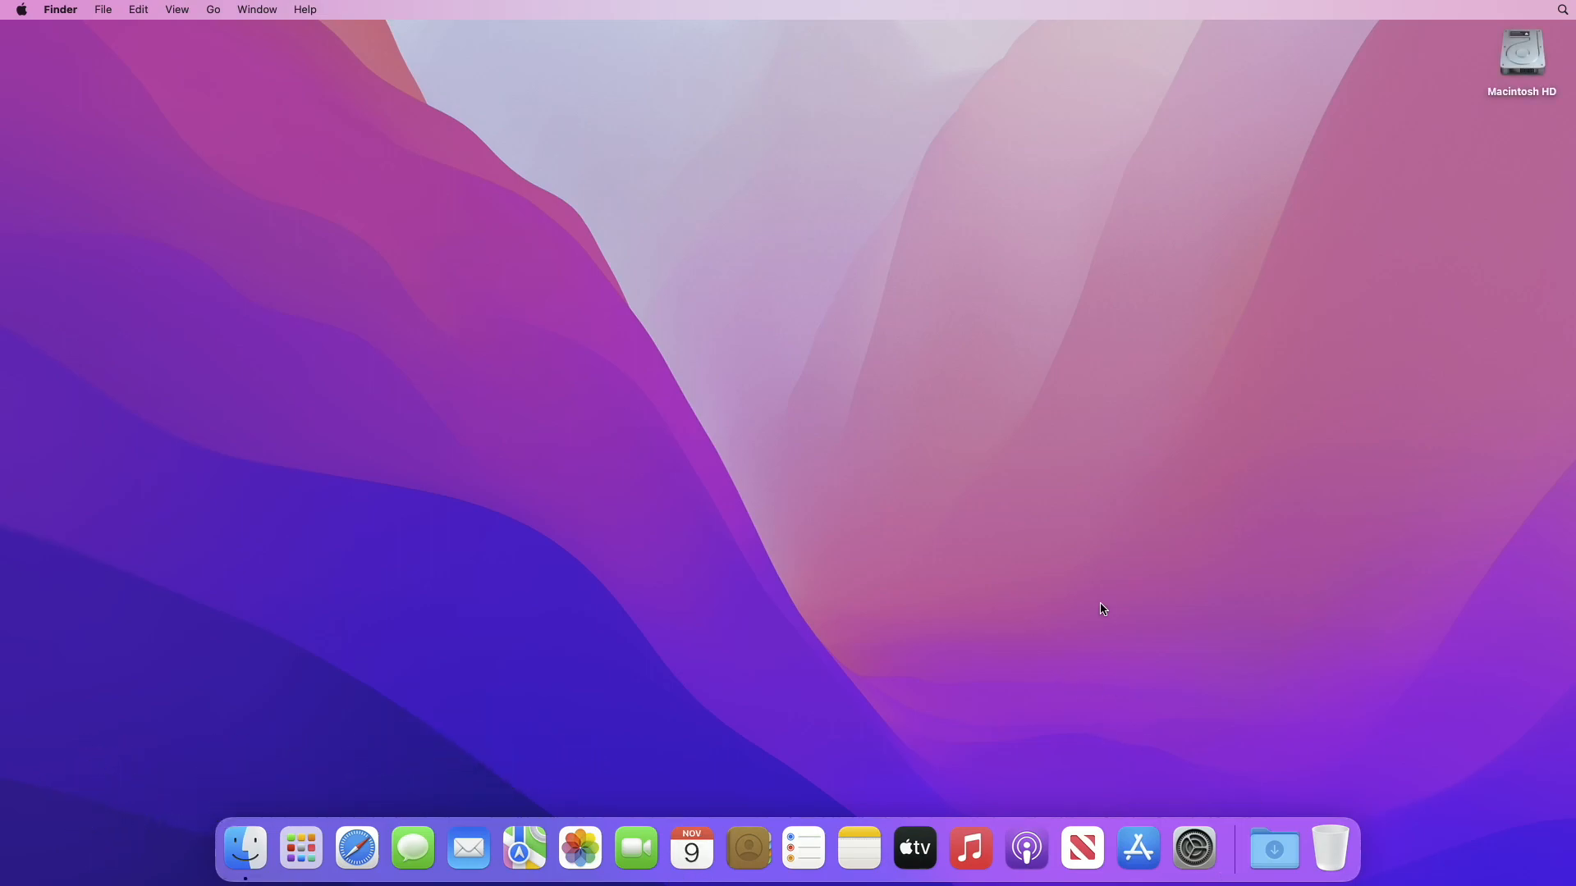
{"action": "mouse_move", "coordinate": [1194, 849]}
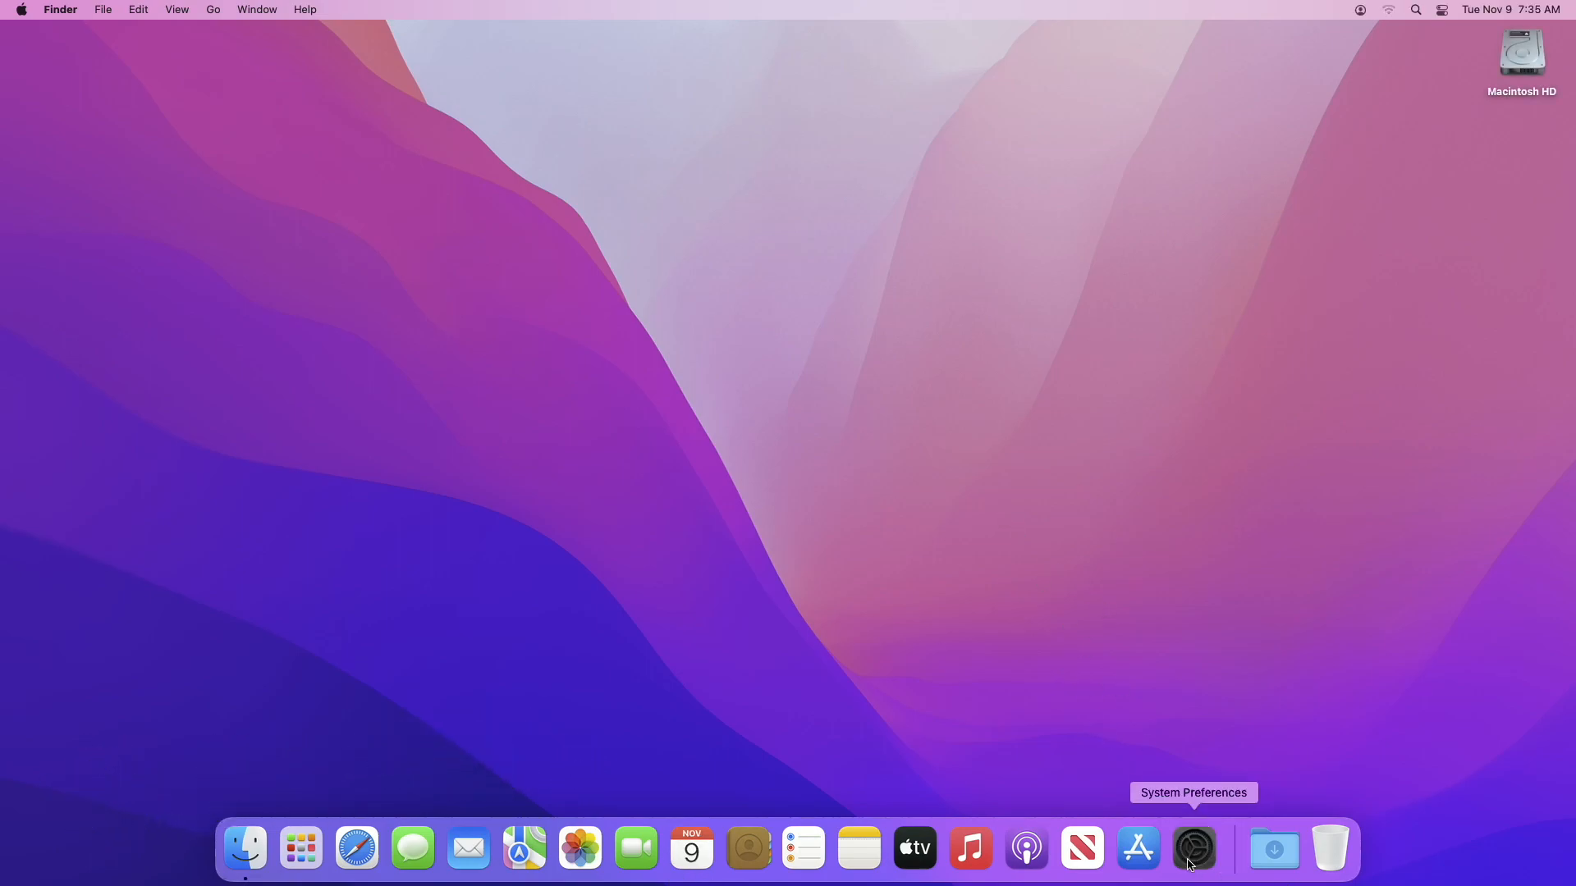